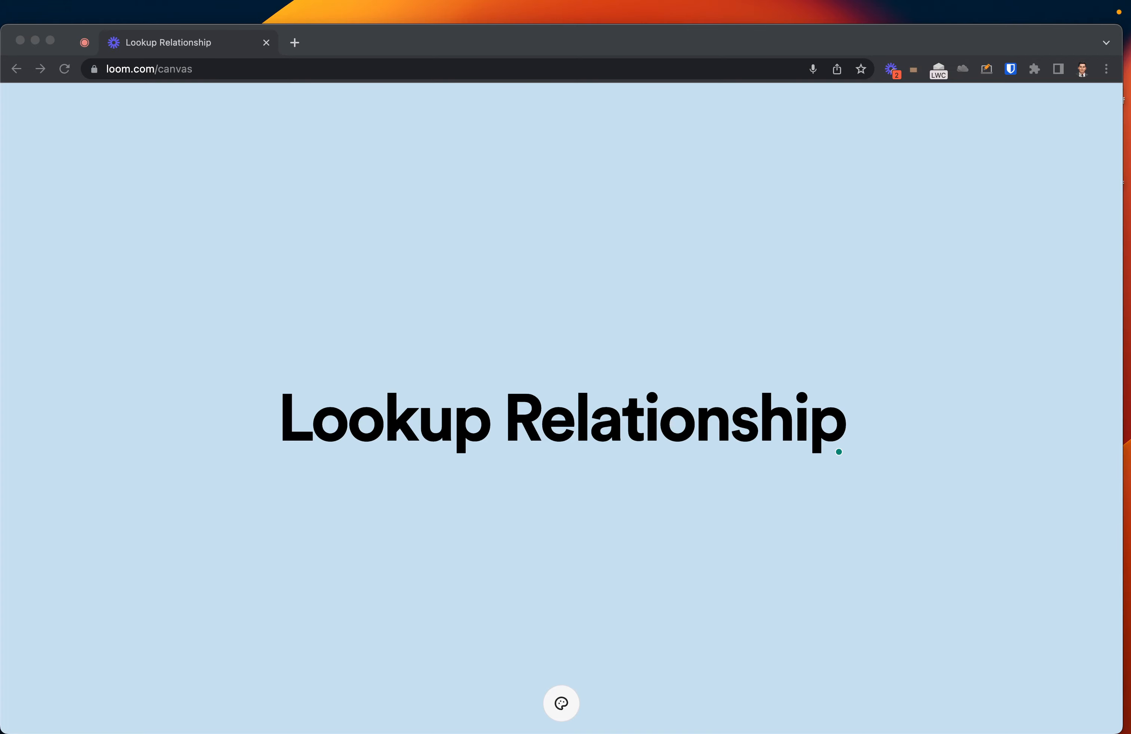
{"action": "mouse_move", "coordinate": [918, 116]}
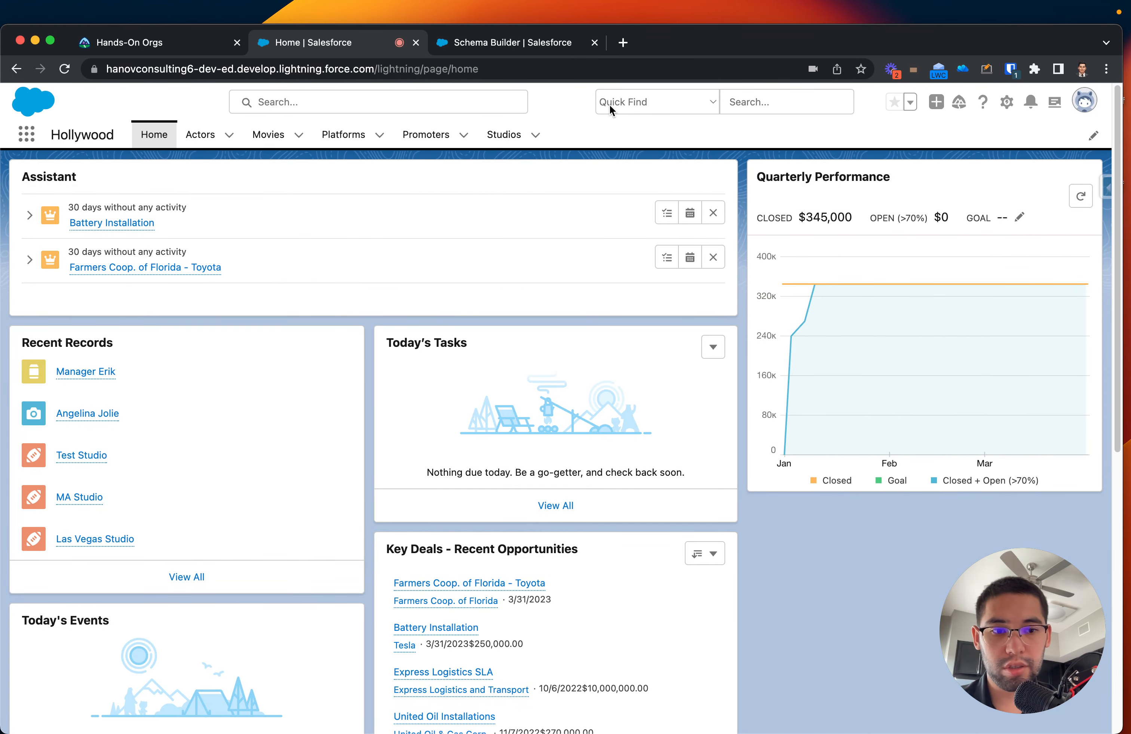
{"action": "left_click", "coordinate": [506, 42]}
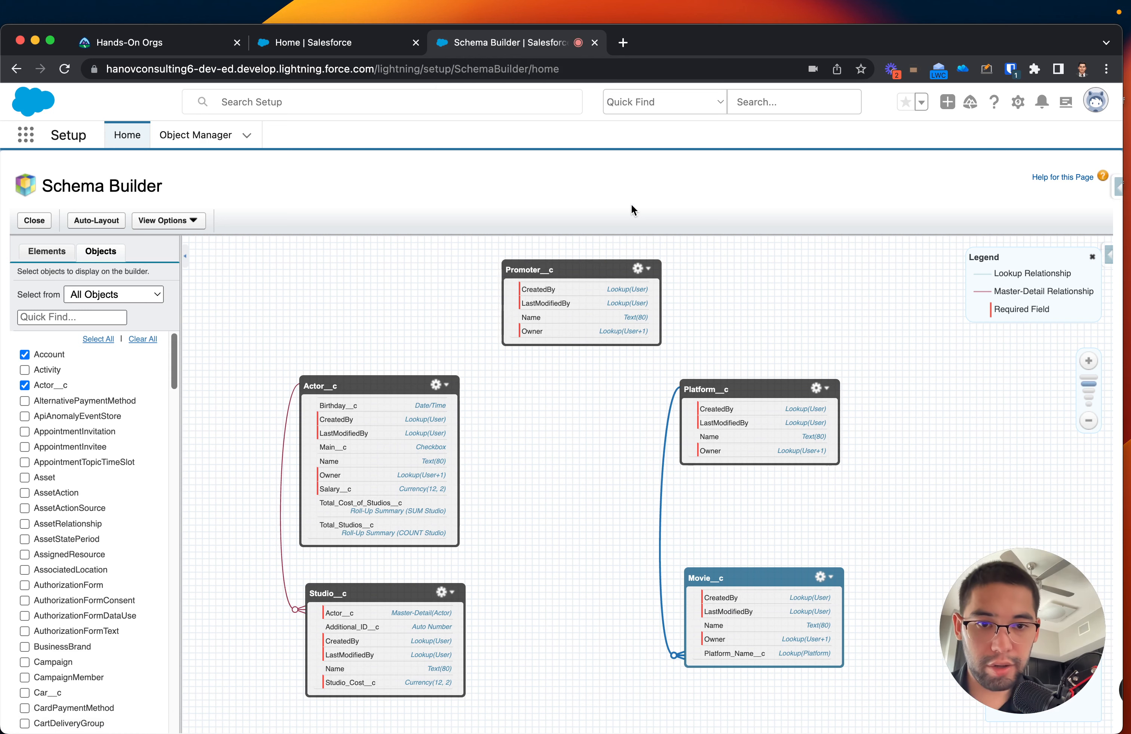
{"action": "left_click", "coordinate": [324, 42]}
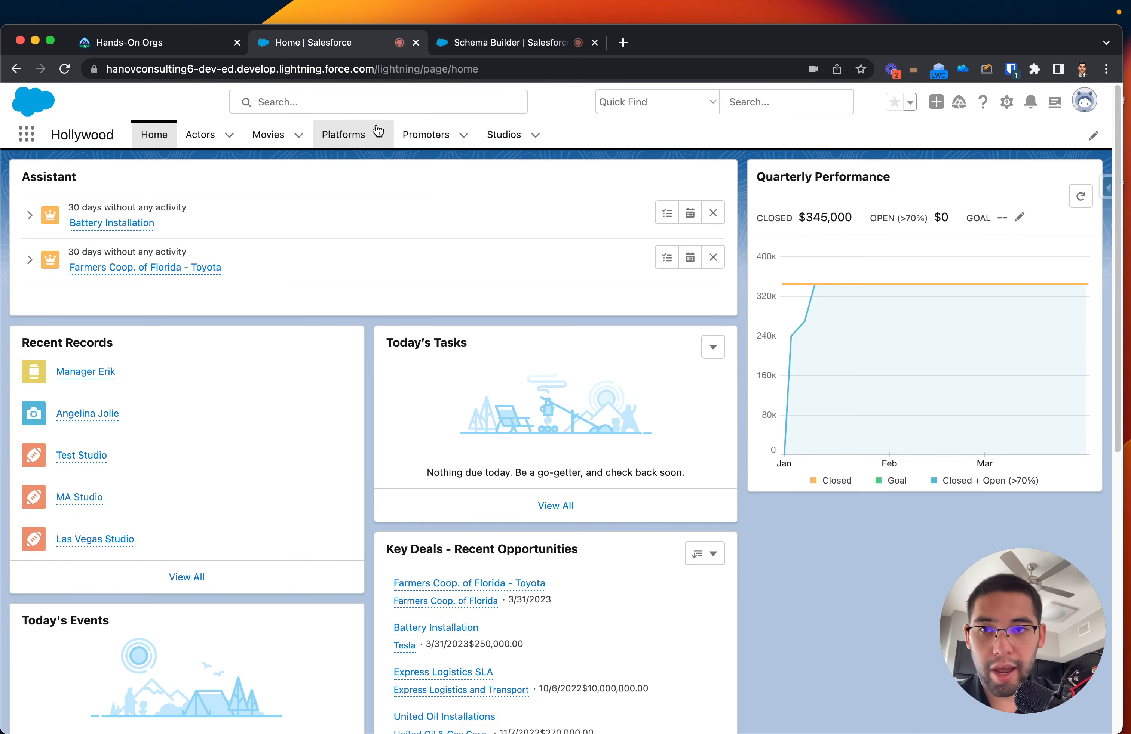
{"action": "mouse_move", "coordinate": [120, 194]}
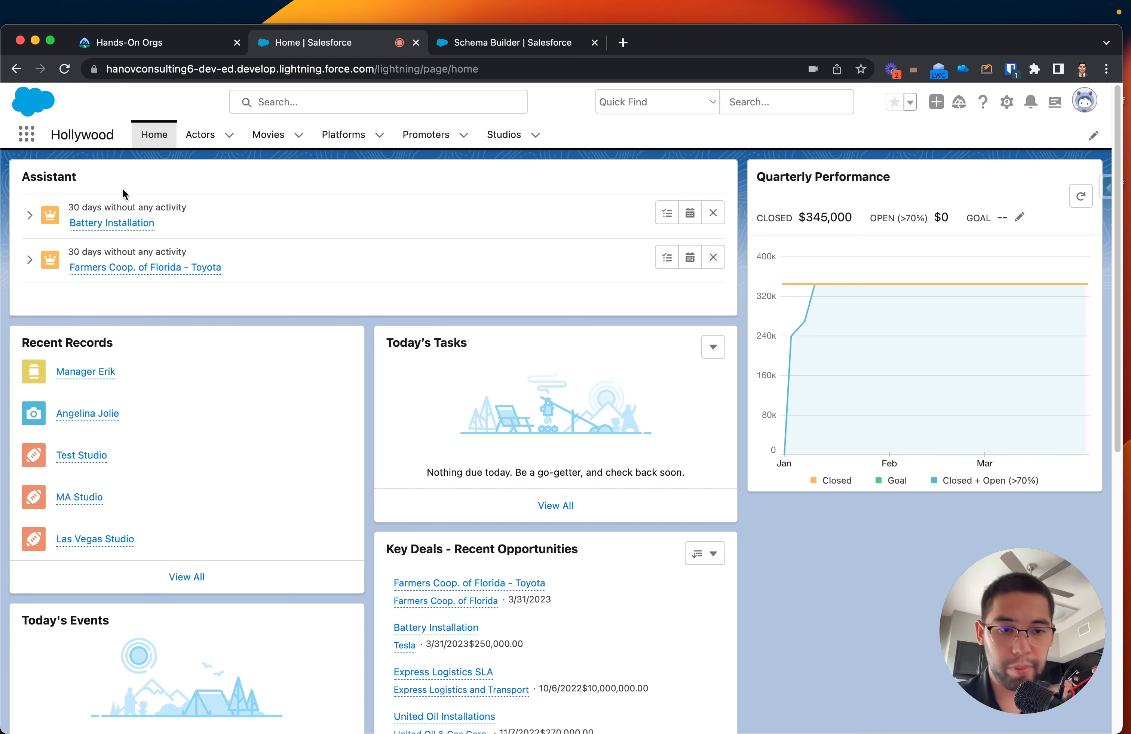
{"action": "mouse_move", "coordinate": [125, 132]}
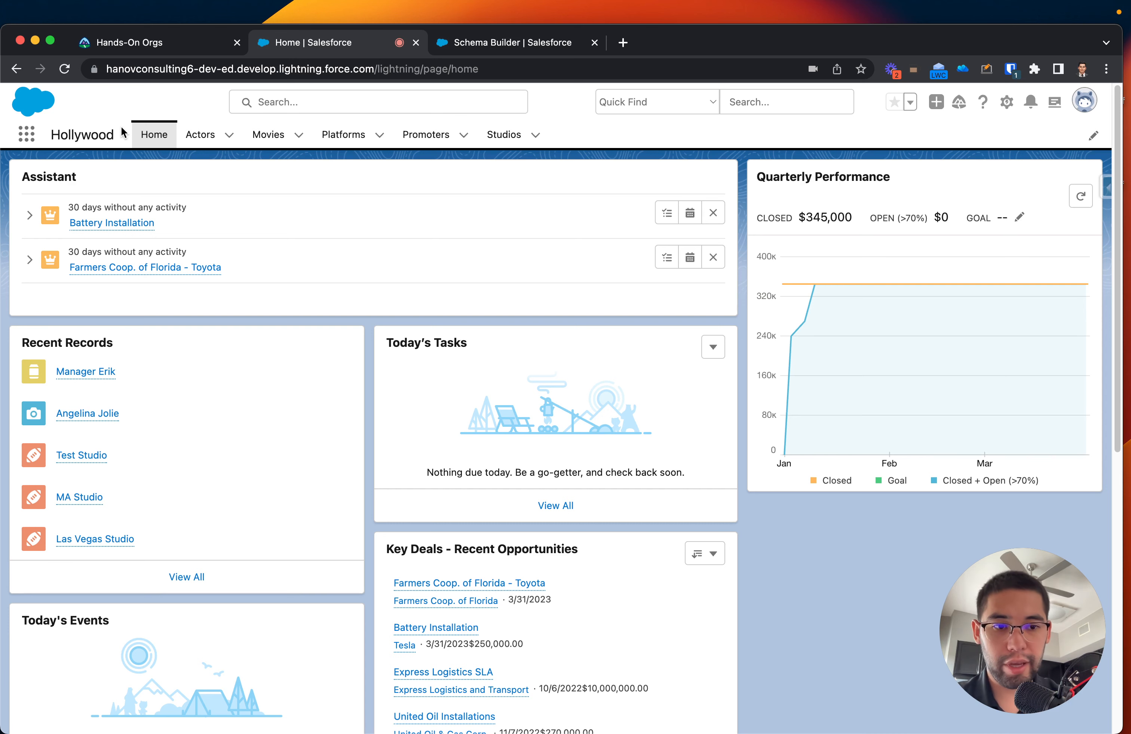
{"action": "left_click", "coordinate": [200, 134]}
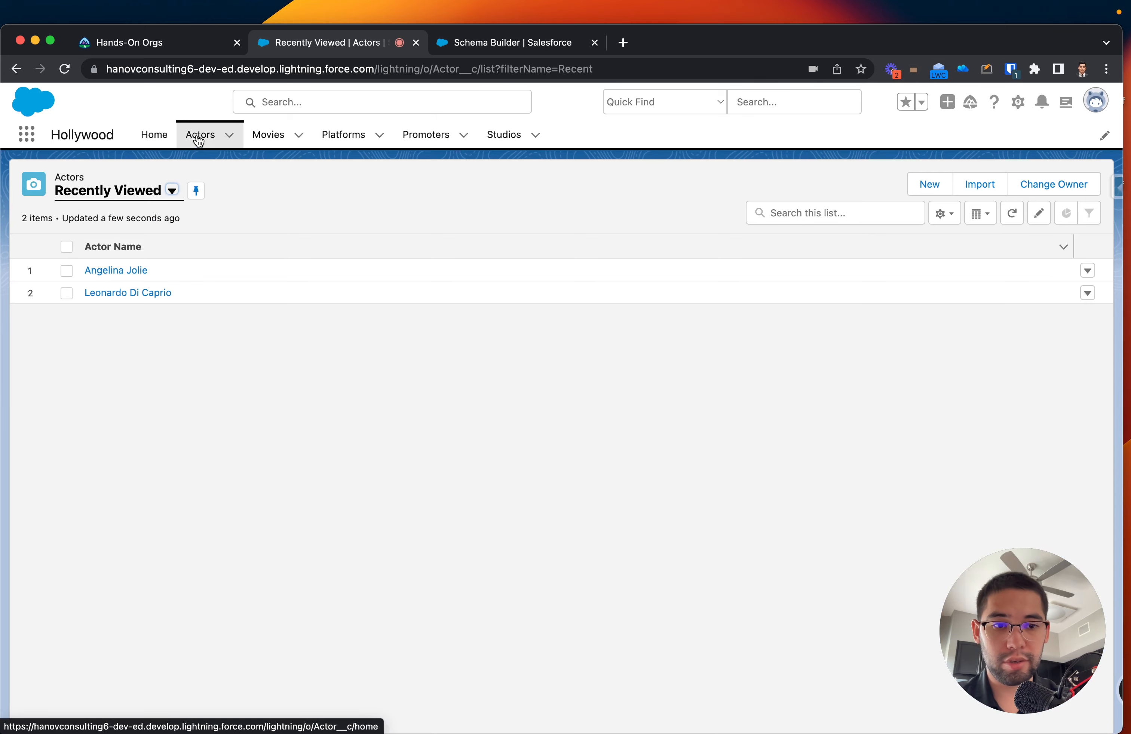
{"action": "left_click", "coordinate": [268, 135]}
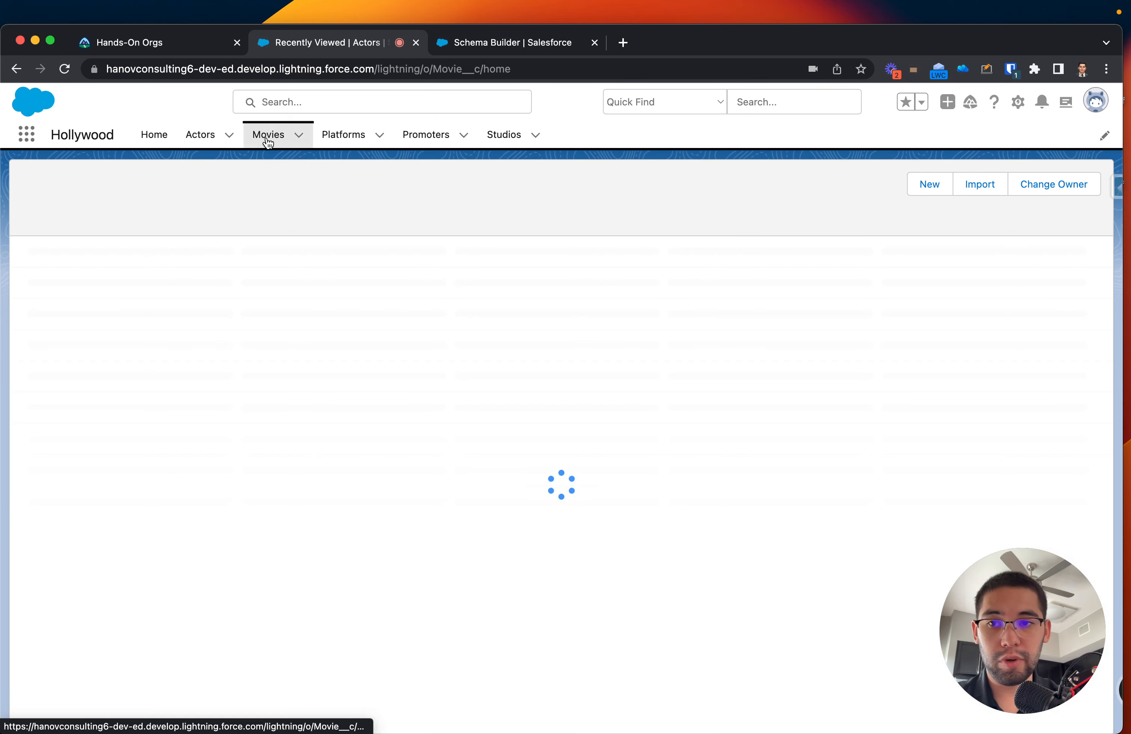
{"action": "left_click", "coordinate": [269, 135]}
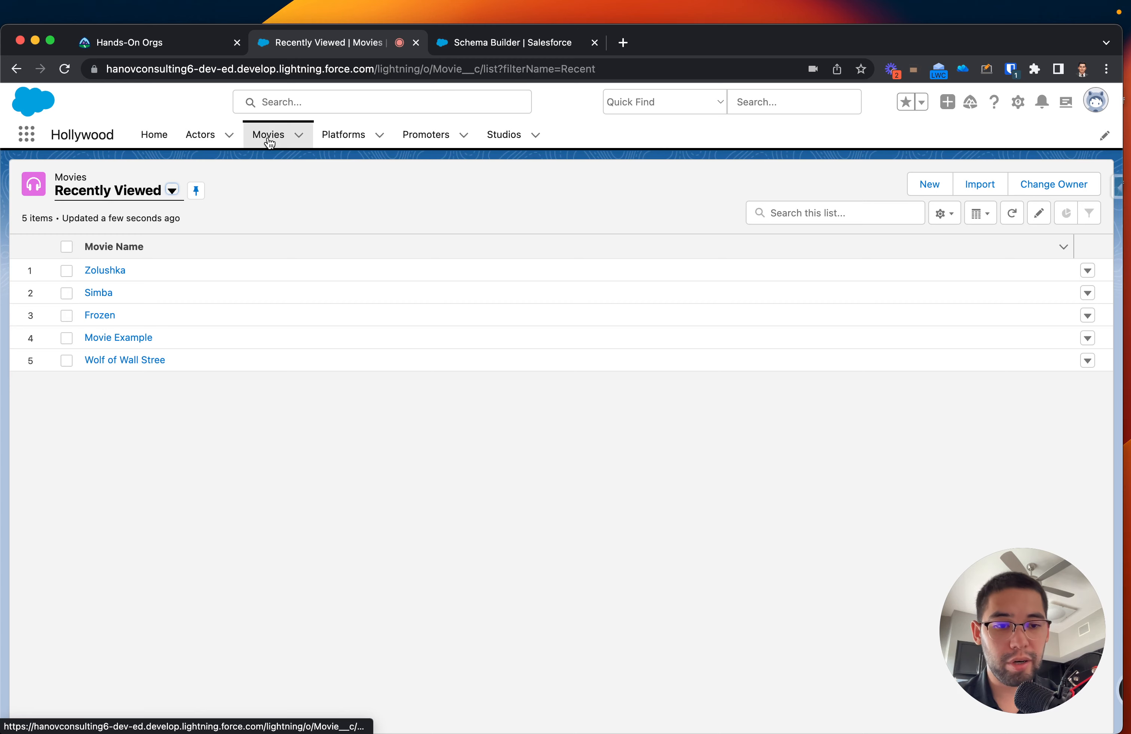
{"action": "left_click", "coordinate": [343, 135]}
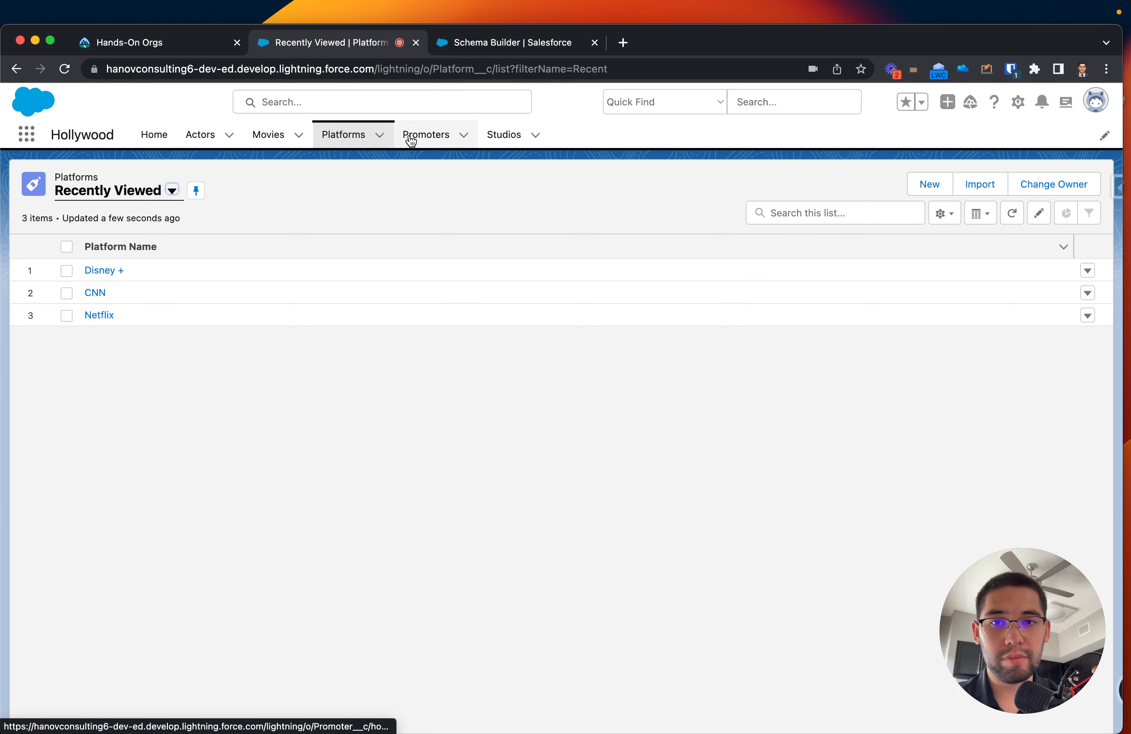
{"action": "left_click", "coordinate": [503, 135]}
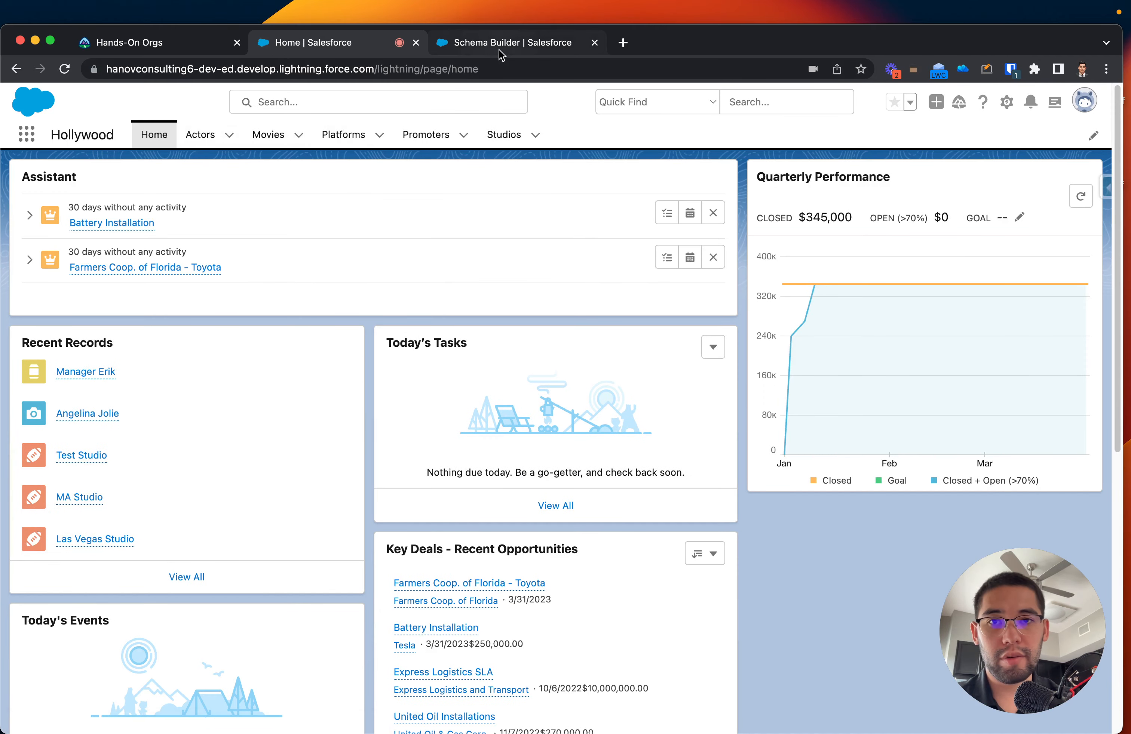
- Show the Schema Builder diagram of the Actor, Studio, Promoter, Platform and Movie objects
{"action": "left_click", "coordinate": [512, 42]}
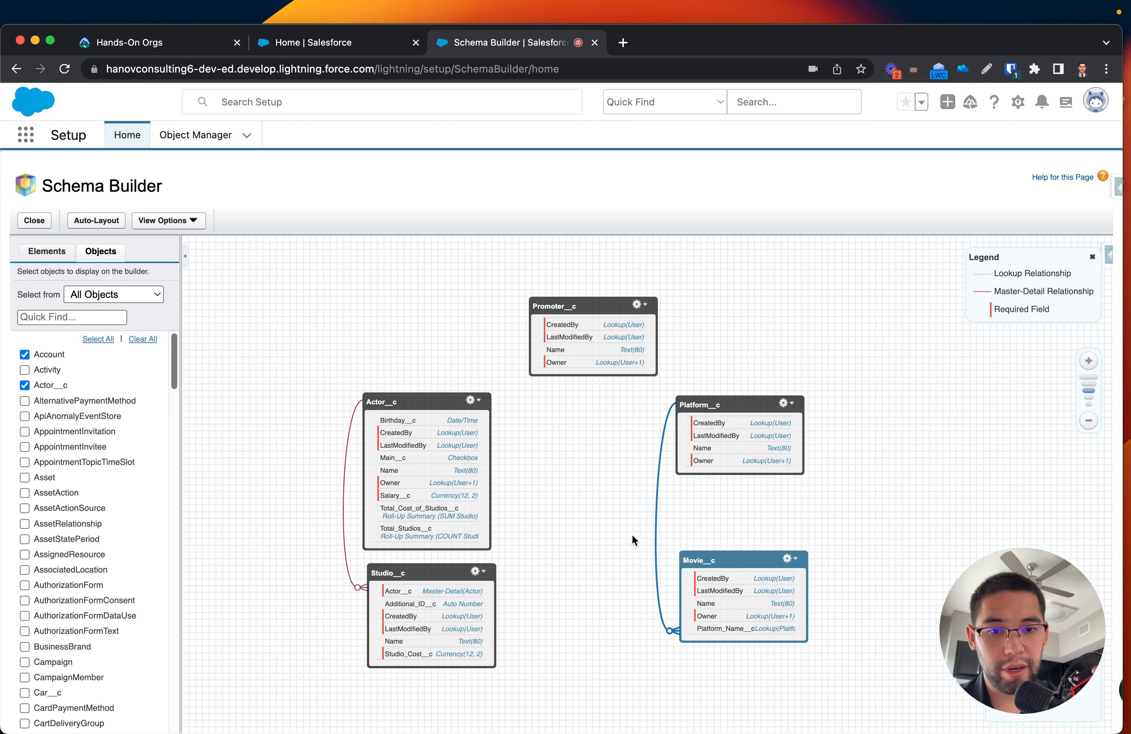
{"action": "mouse_move", "coordinate": [655, 548]}
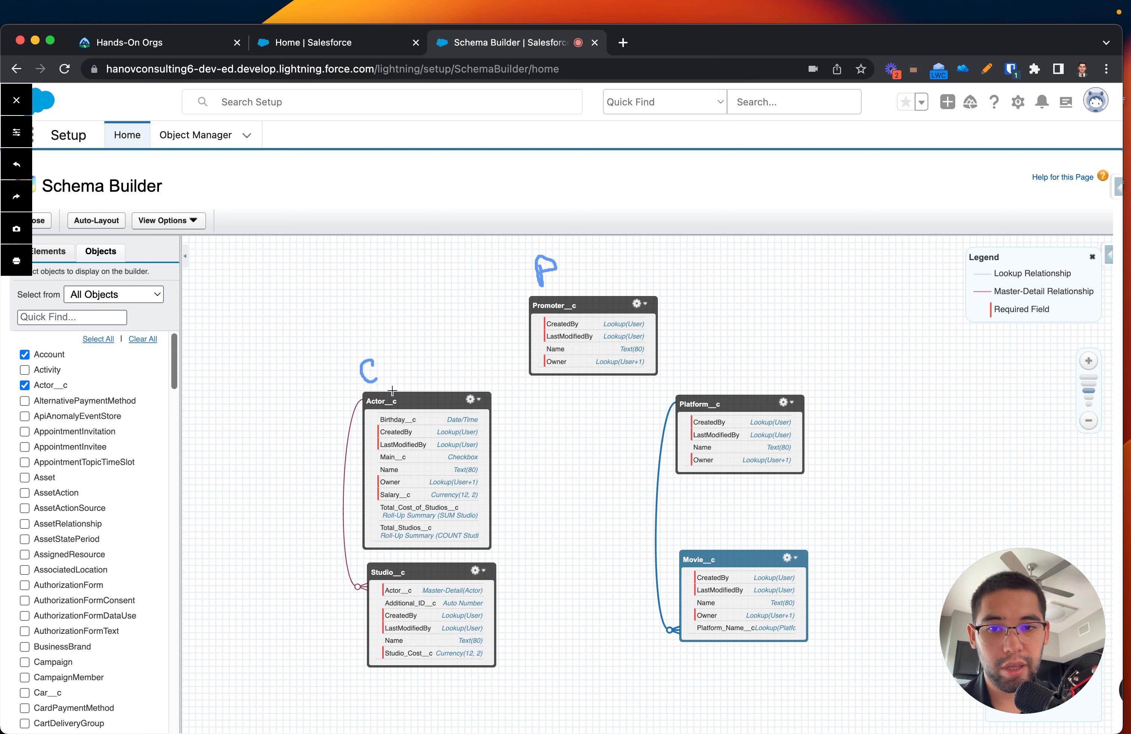
{"action": "left_click_drag", "start_coordinate": [393, 379], "coordinate": [531, 314]}
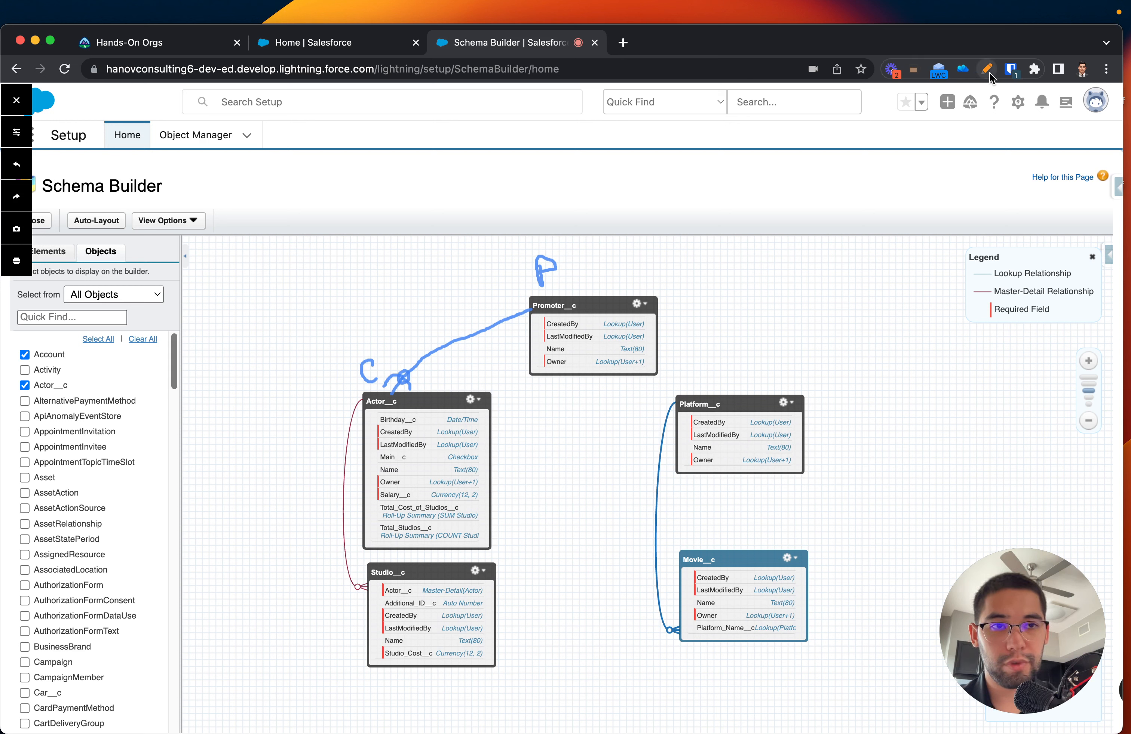
{"action": "mouse_move", "coordinate": [987, 70]}
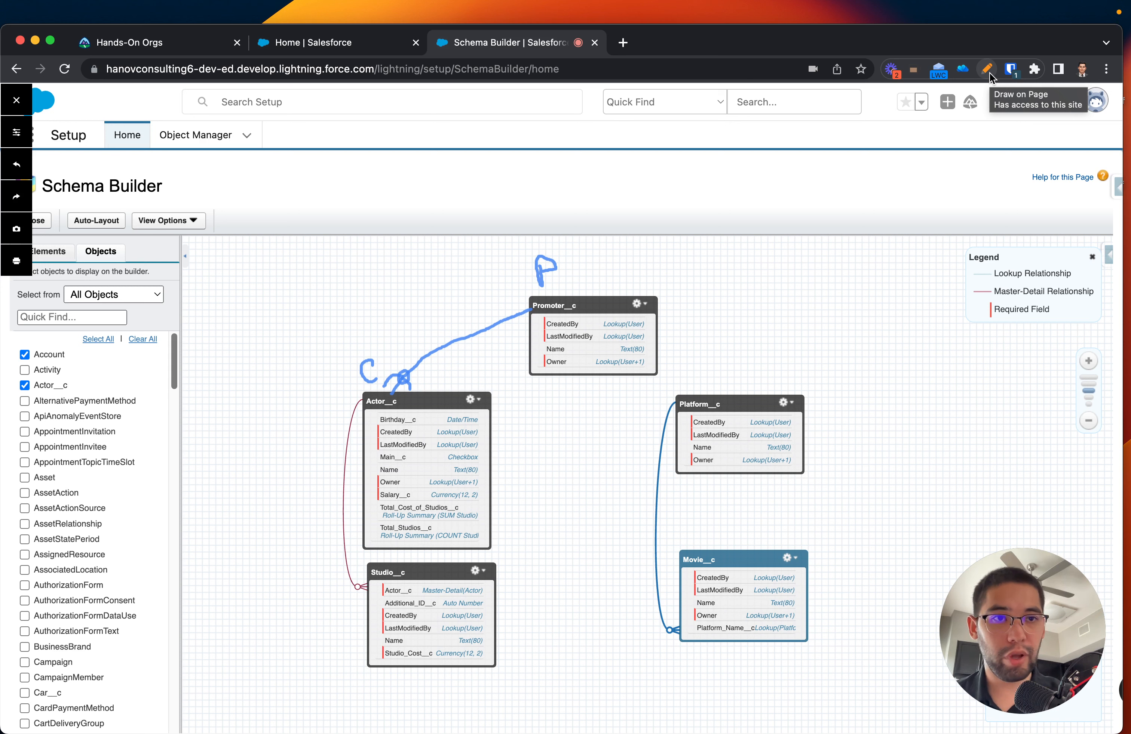
{"action": "left_click", "coordinate": [987, 69]}
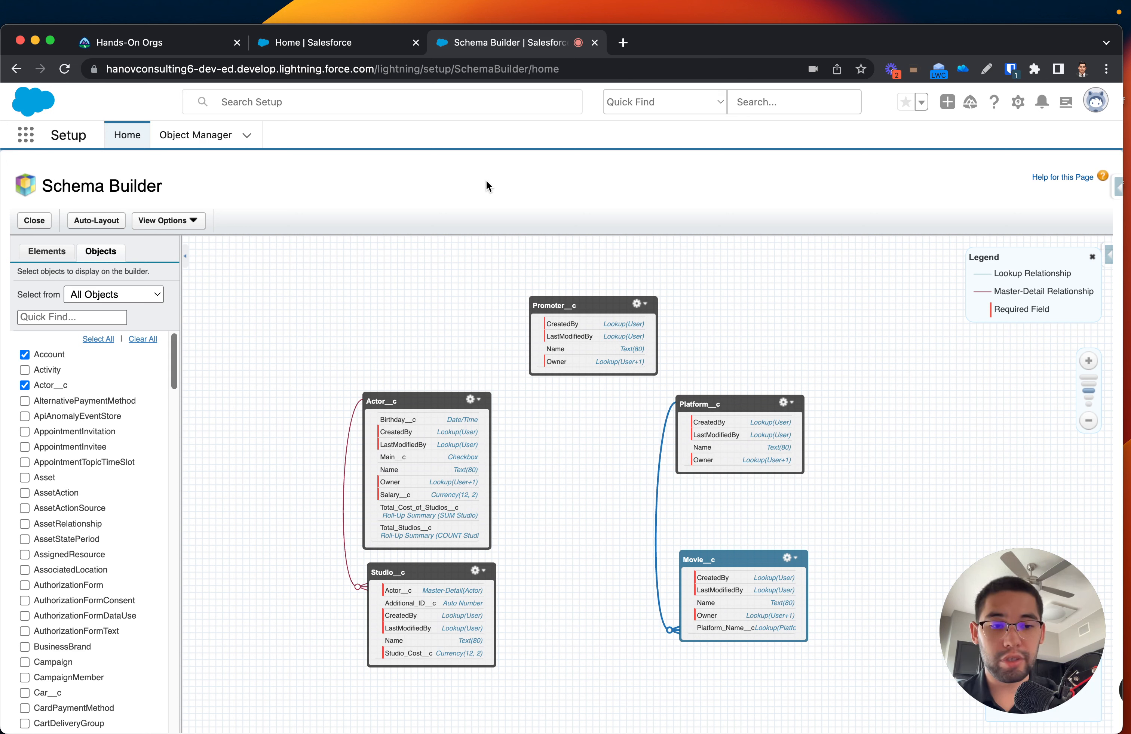
{"action": "mouse_move", "coordinate": [412, 395]}
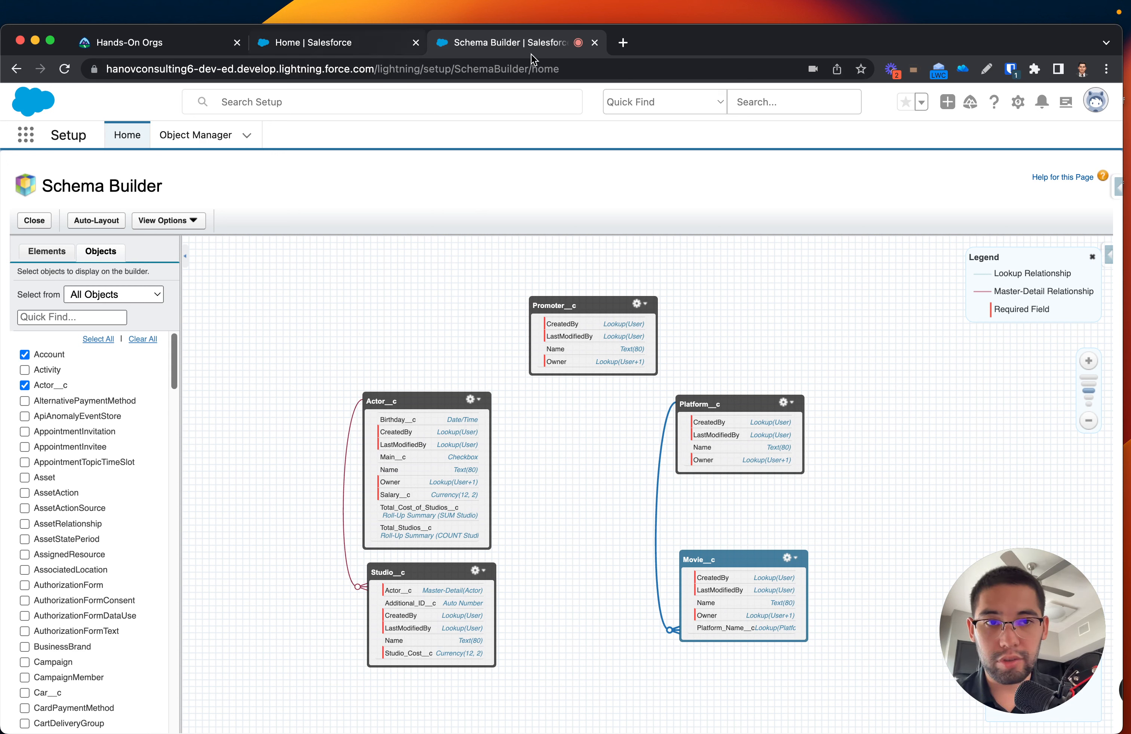
- From Setup's Object Manager, search 'acto' and open the Actor custom object
{"action": "left_click", "coordinate": [1018, 102]}
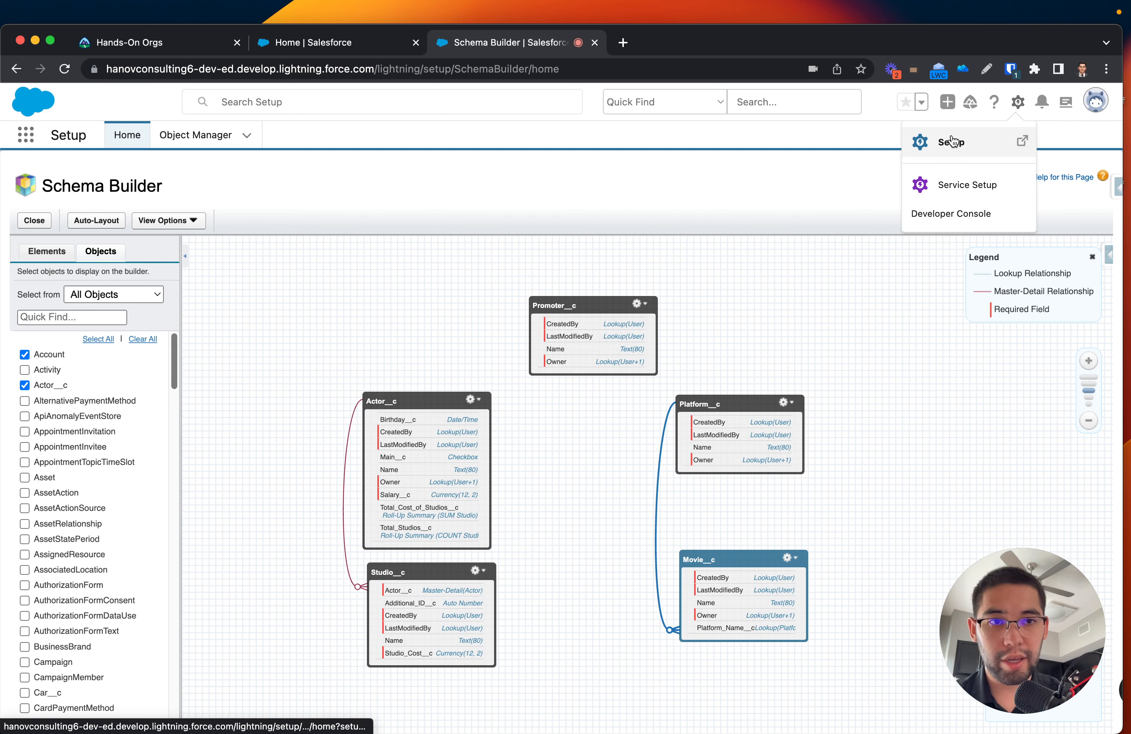
{"action": "left_click", "coordinate": [950, 142]}
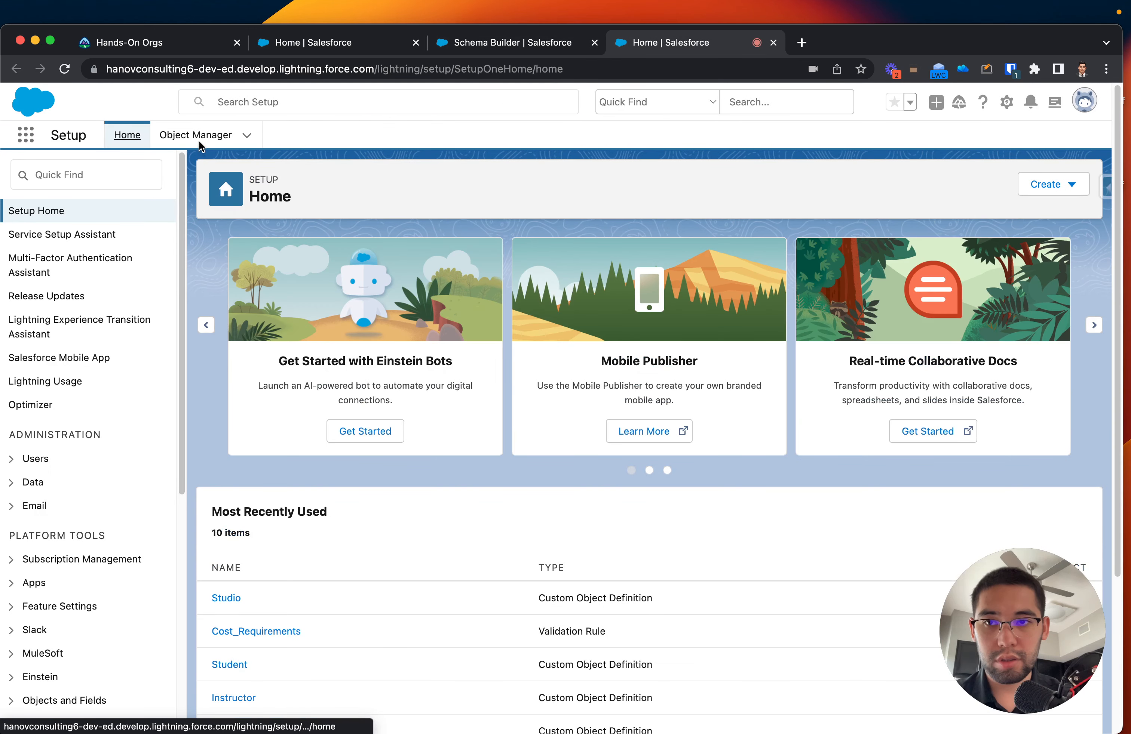
{"action": "left_click", "coordinate": [195, 135]}
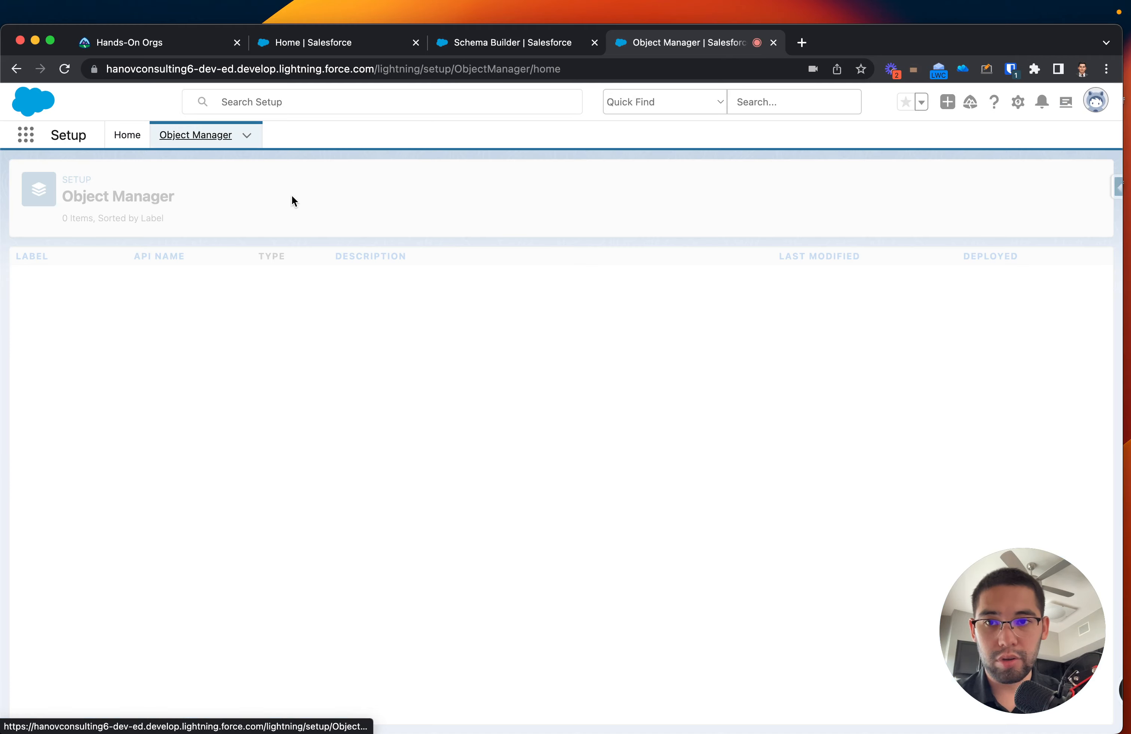
{"action": "type", "text": "actor"}
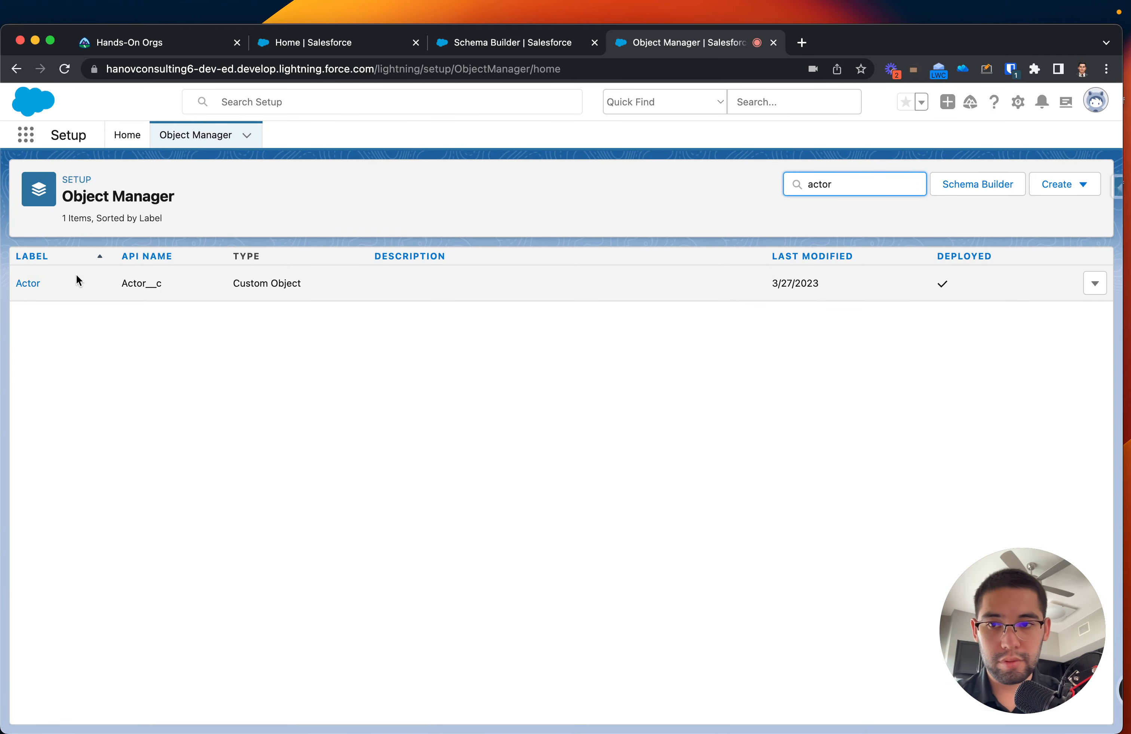
{"action": "left_click", "coordinate": [27, 283]}
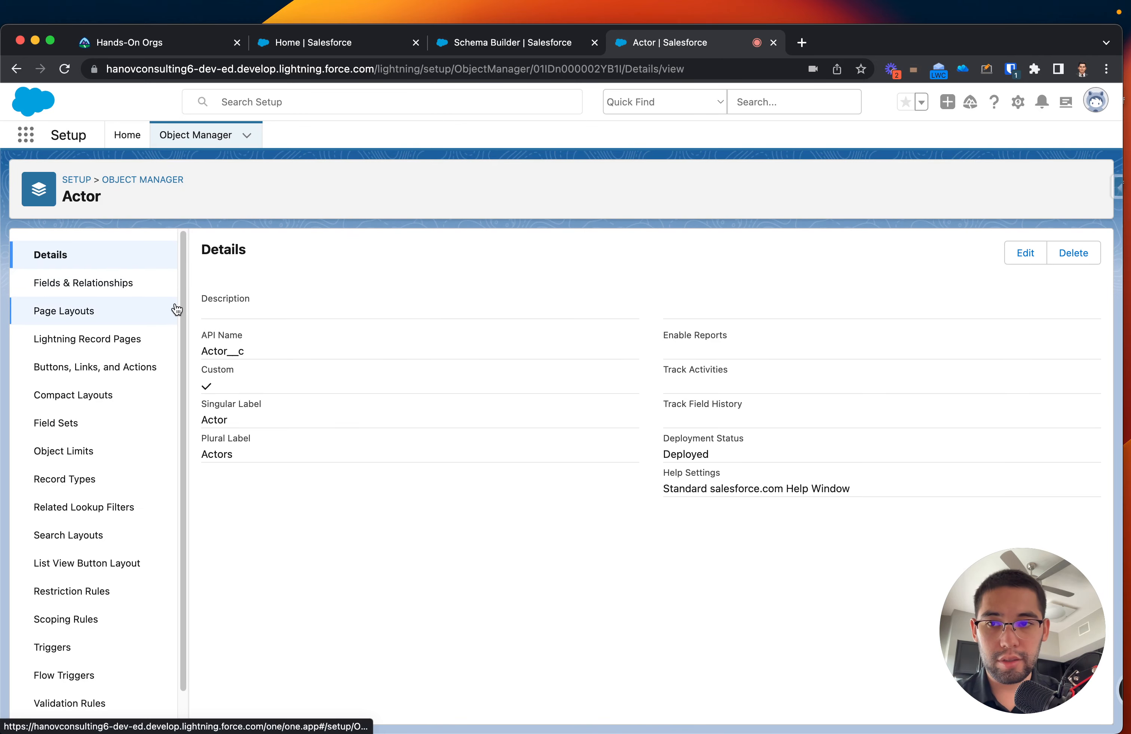
- Start a new Actor field with Lookup Relationship as its data type and continue
{"action": "left_click", "coordinate": [82, 283]}
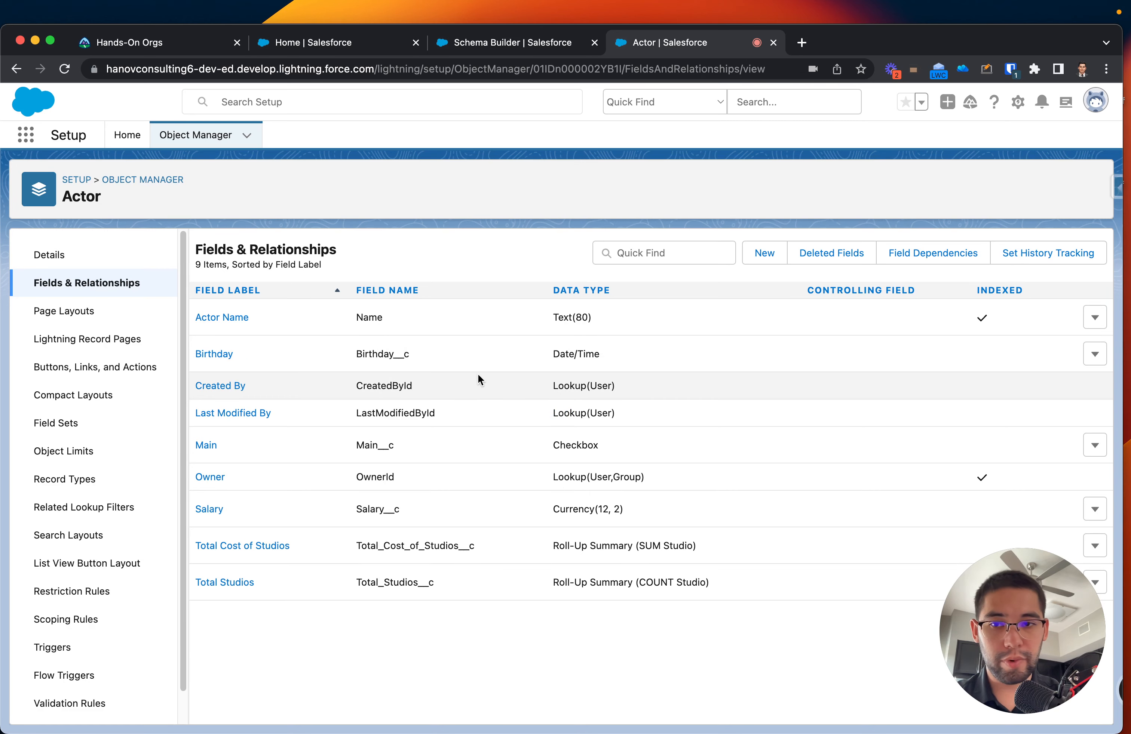
{"action": "left_click", "coordinate": [763, 253]}
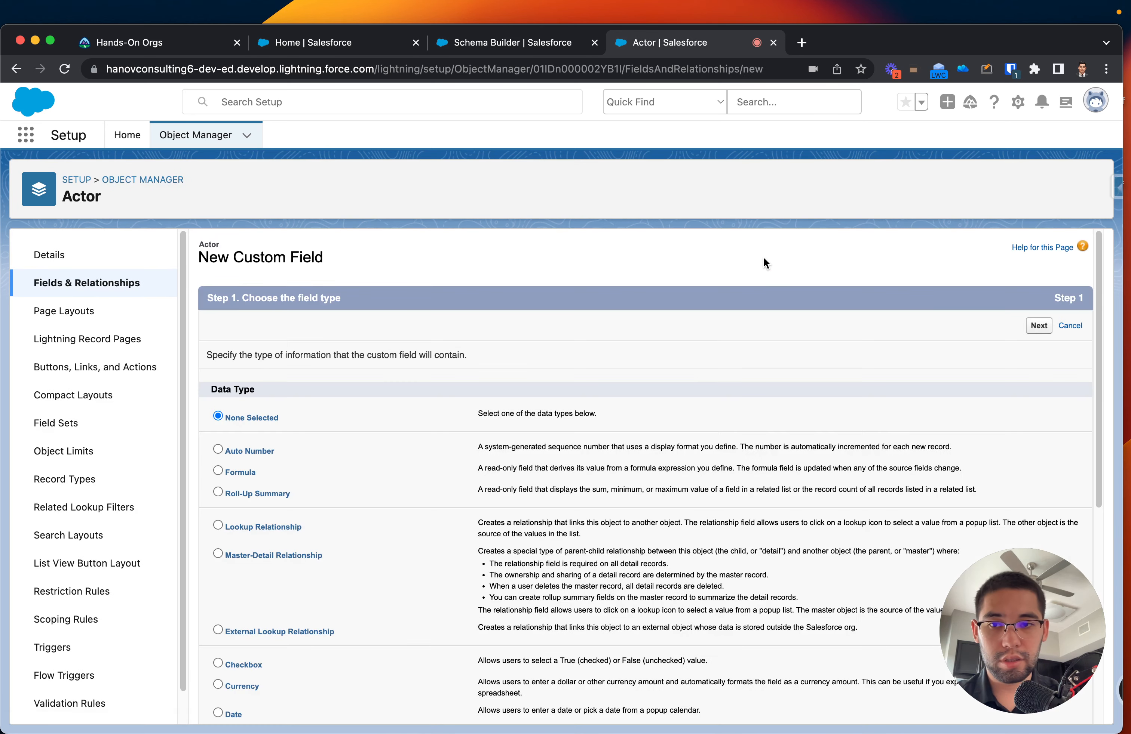
{"action": "scroll", "scroll_direction": "down", "scroll_amount": 3}
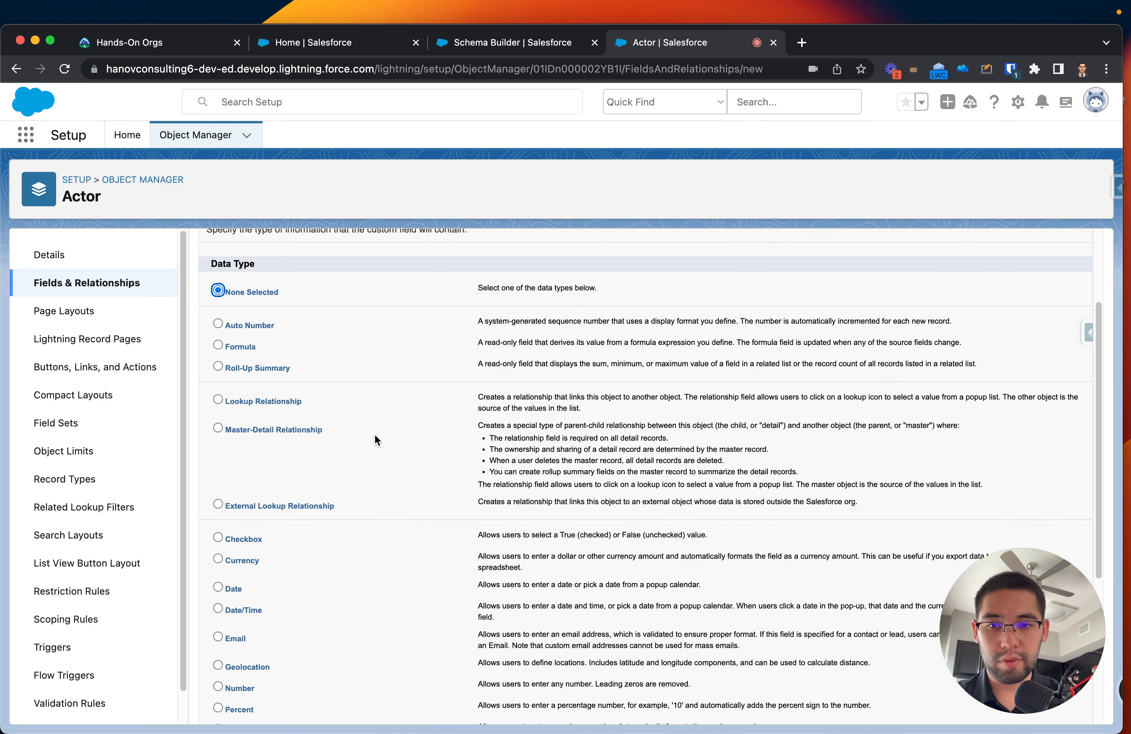
{"action": "left_click", "coordinate": [218, 401]}
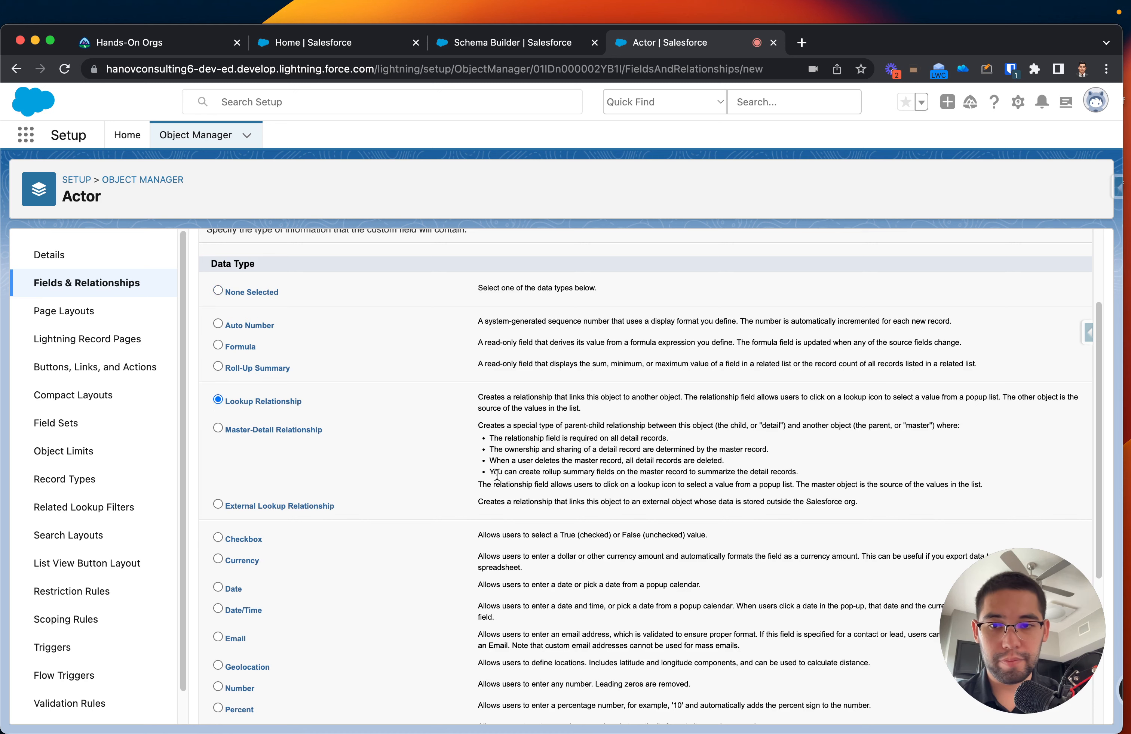
{"action": "scroll", "scroll_direction": "down", "scroll_amount": 3}
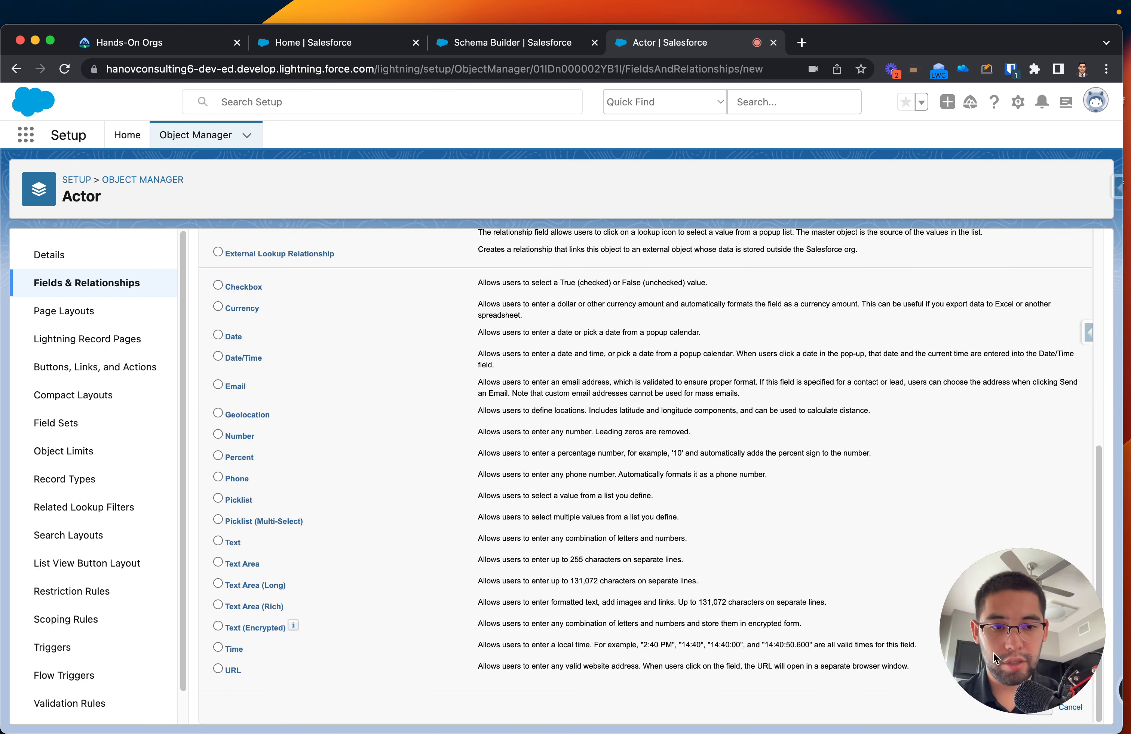
{"action": "left_click", "coordinate": [1039, 708]}
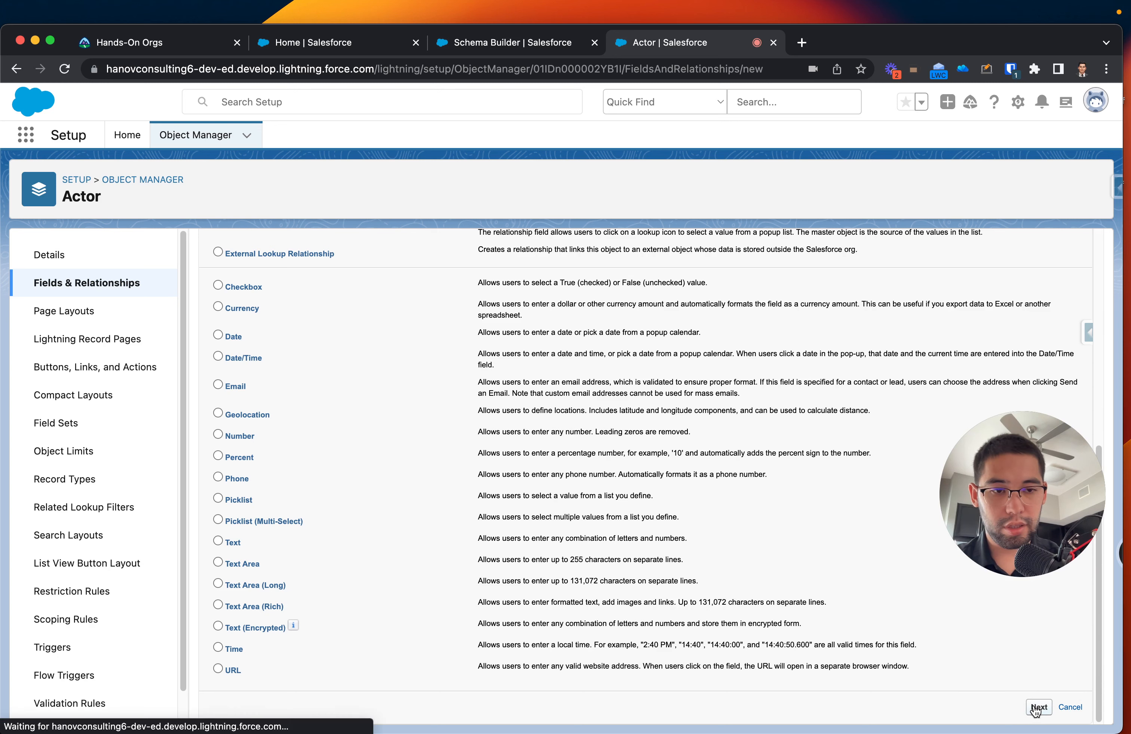
{"action": "left_click", "coordinate": [1039, 707]}
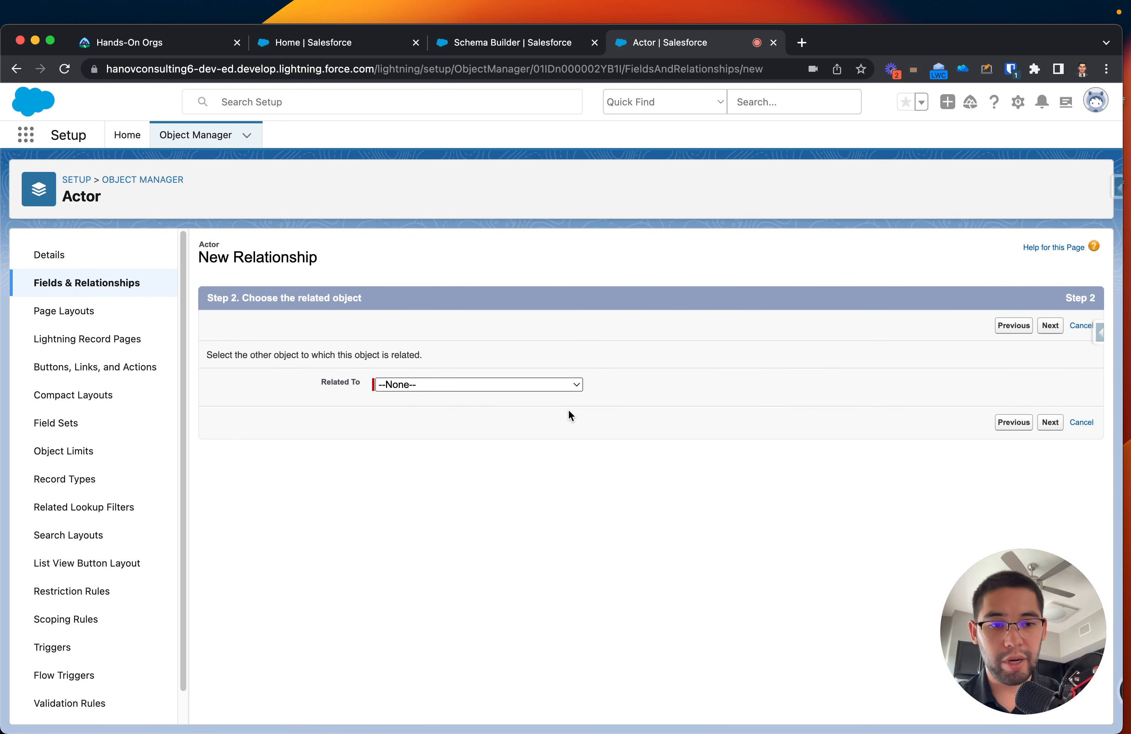
- Choose Promoter as the related object, giving label Promoter and child relationship name 'Actors'
{"action": "left_click", "coordinate": [477, 384]}
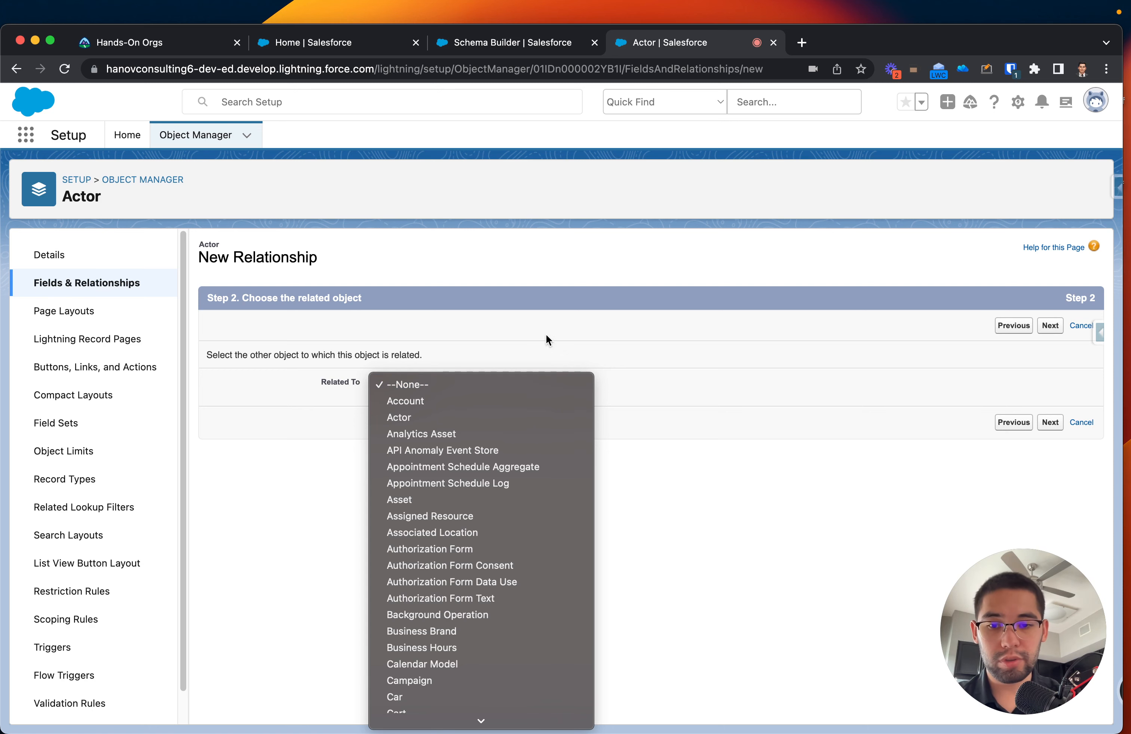
{"action": "scroll", "scroll_direction": "down", "scroll_amount": 3}
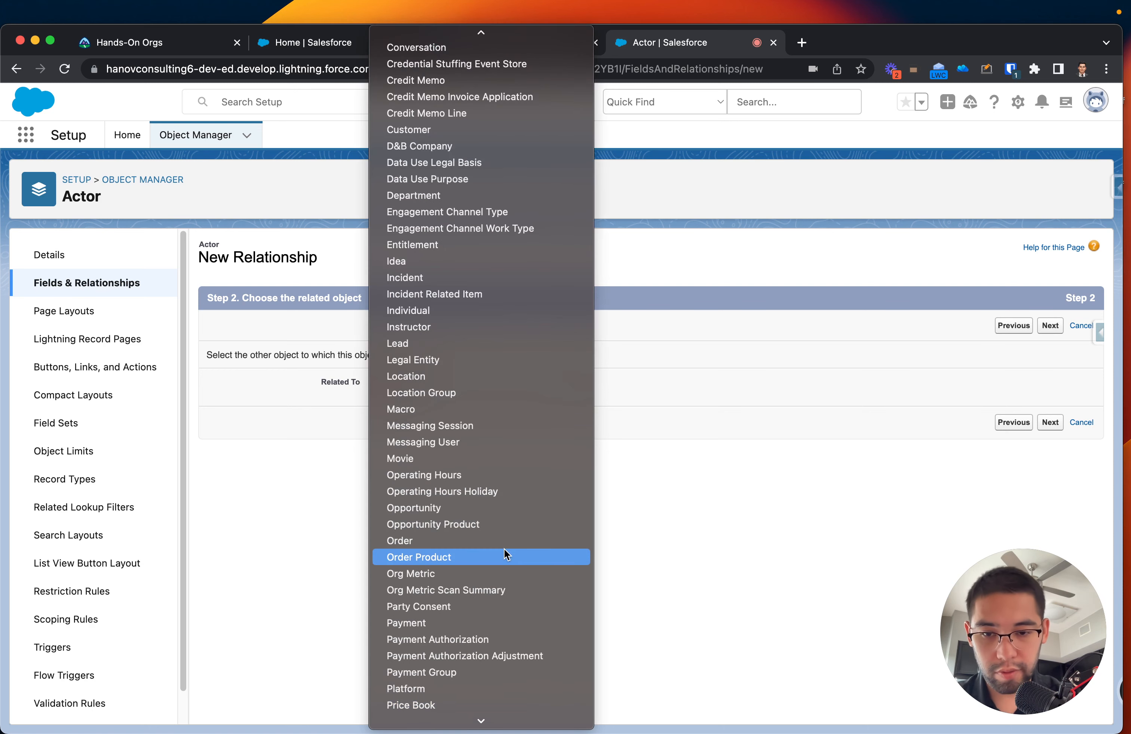
{"action": "scroll", "scroll_direction": "down", "scroll_amount": 3}
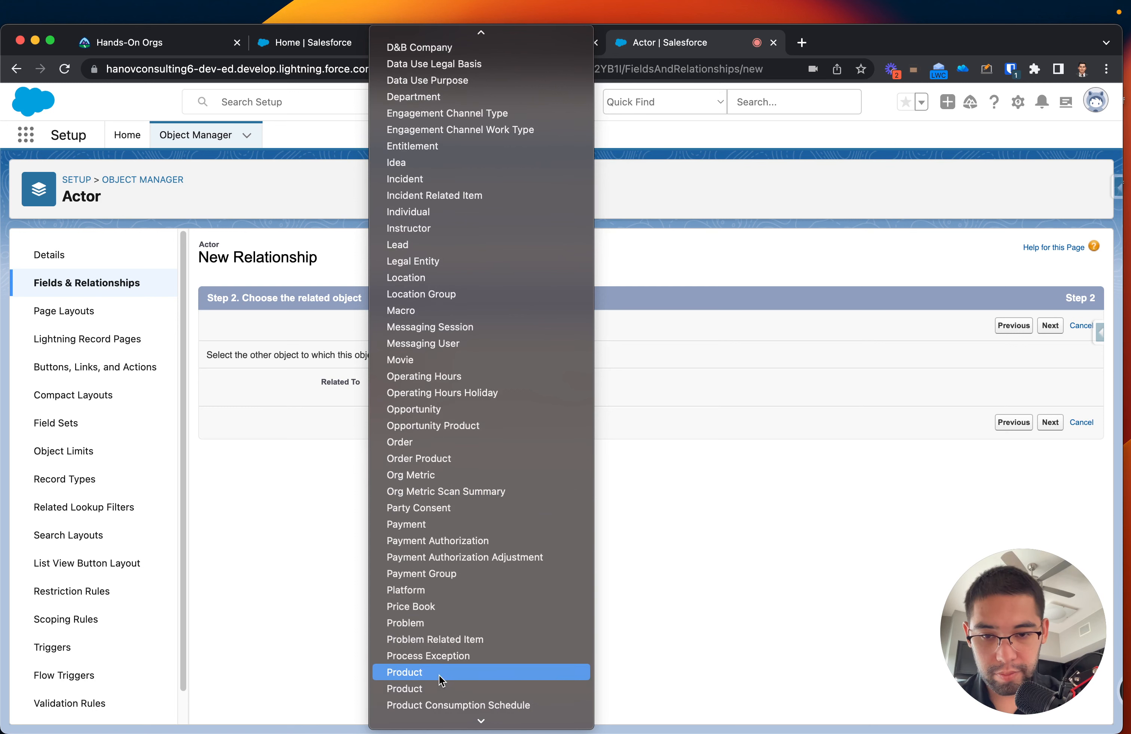
{"action": "mouse_move", "coordinate": [420, 574]}
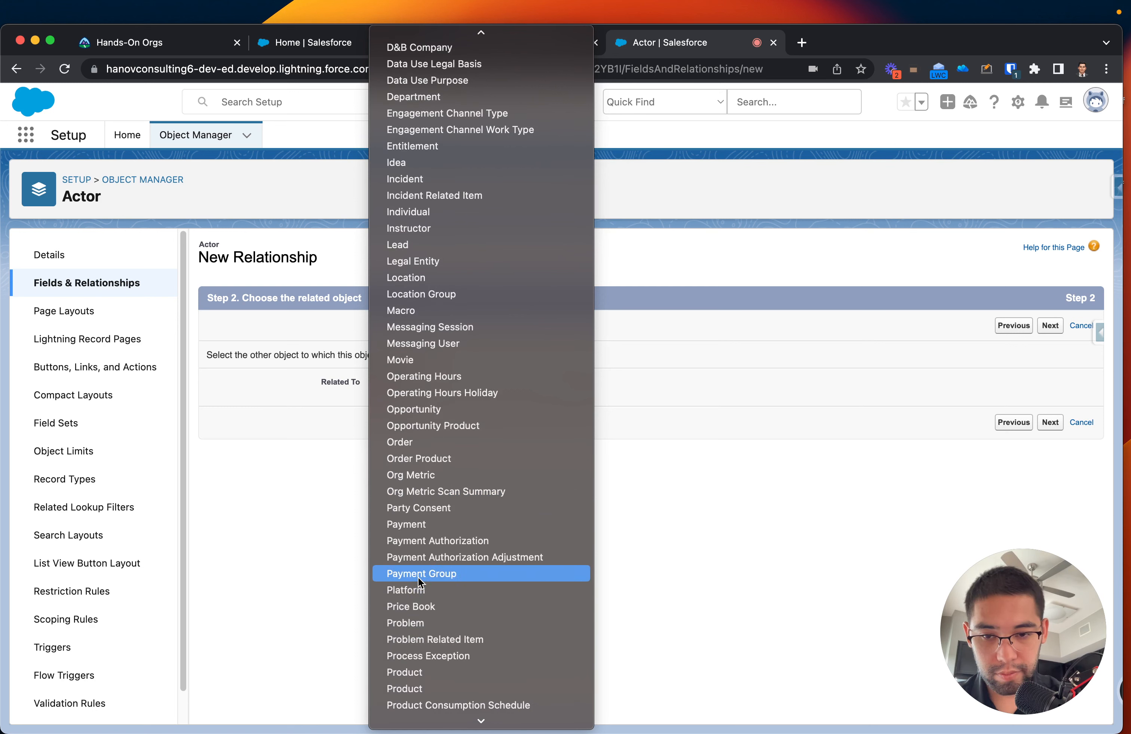
{"action": "scroll", "scroll_direction": "down", "scroll_amount": 3}
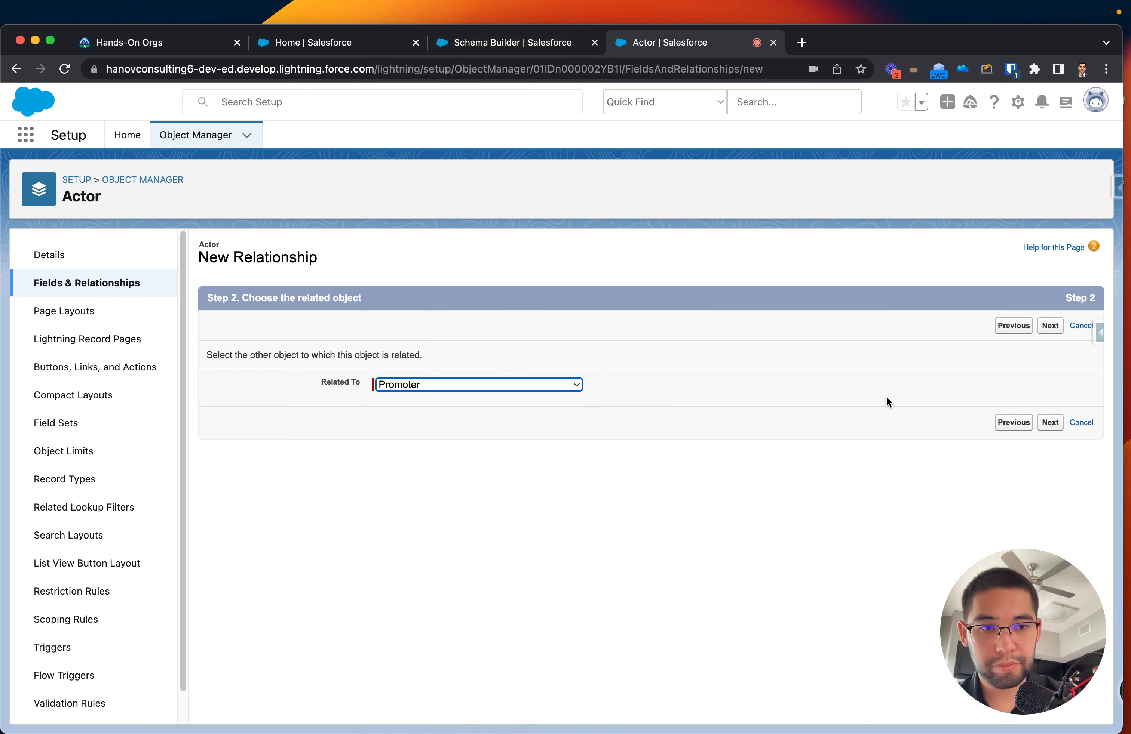
{"action": "left_click", "coordinate": [1049, 325]}
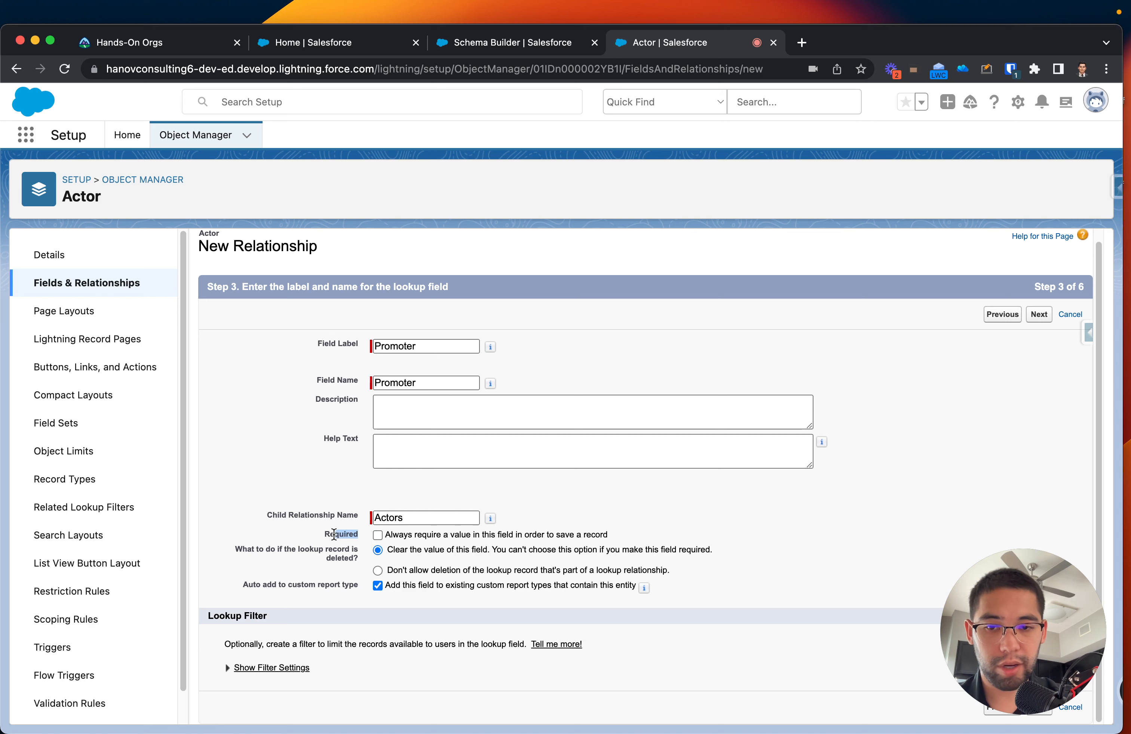
- Mark the Promoter lookup required, keep default security and layouts, and save it on Actor
{"action": "left_click", "coordinate": [377, 534]}
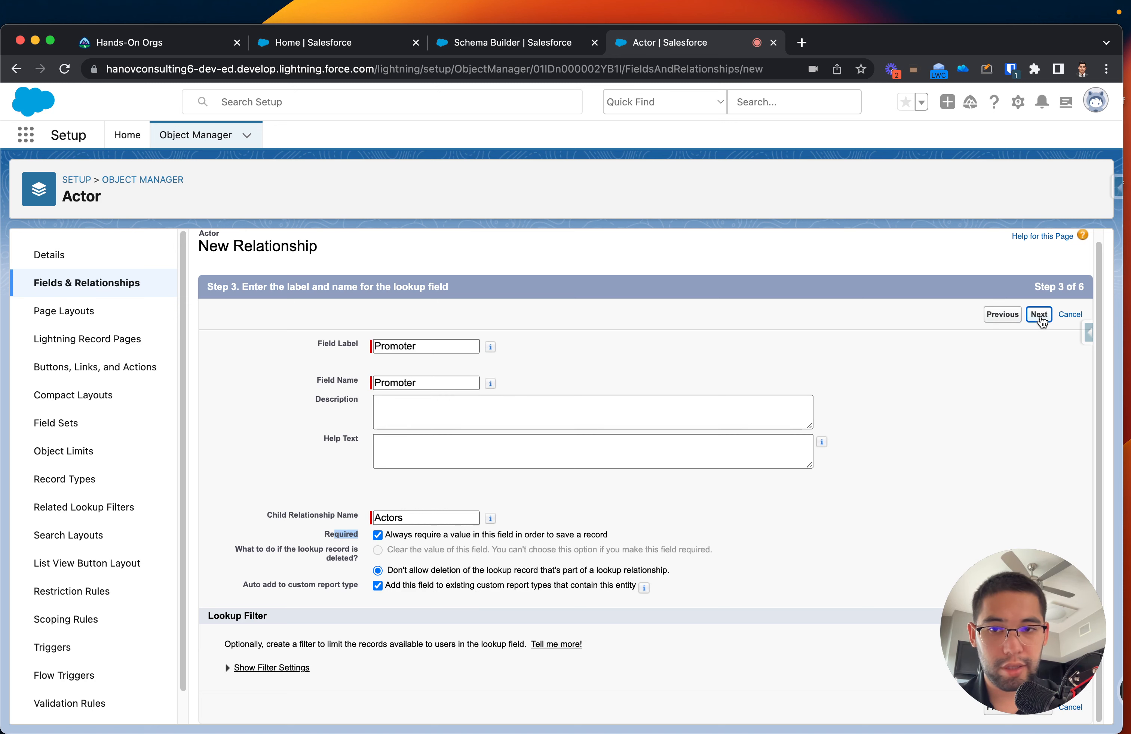
{"action": "left_click", "coordinate": [1039, 314]}
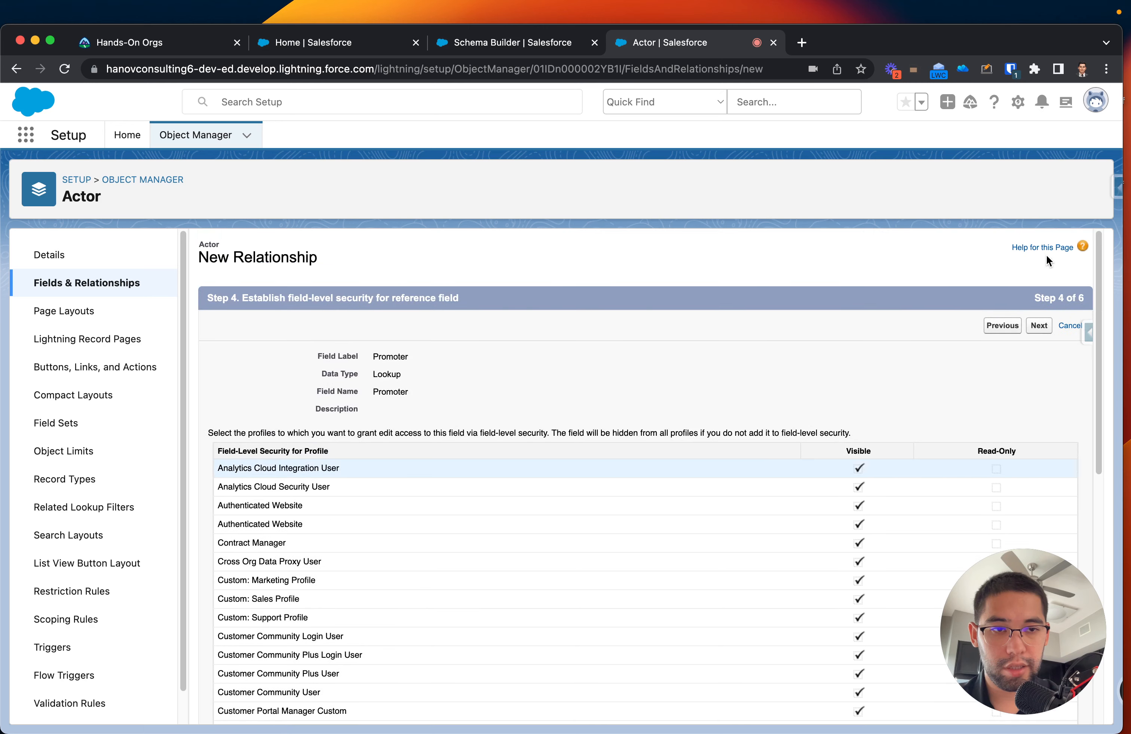
{"action": "left_click", "coordinate": [1038, 325]}
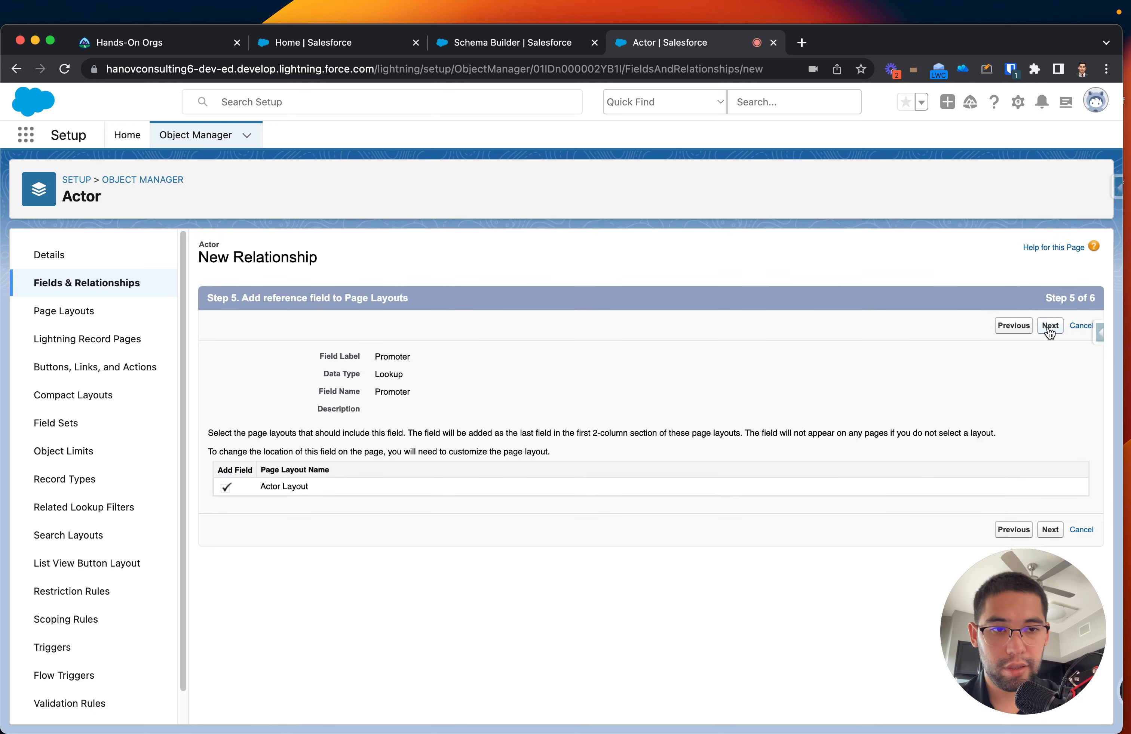
{"action": "left_click", "coordinate": [1050, 325]}
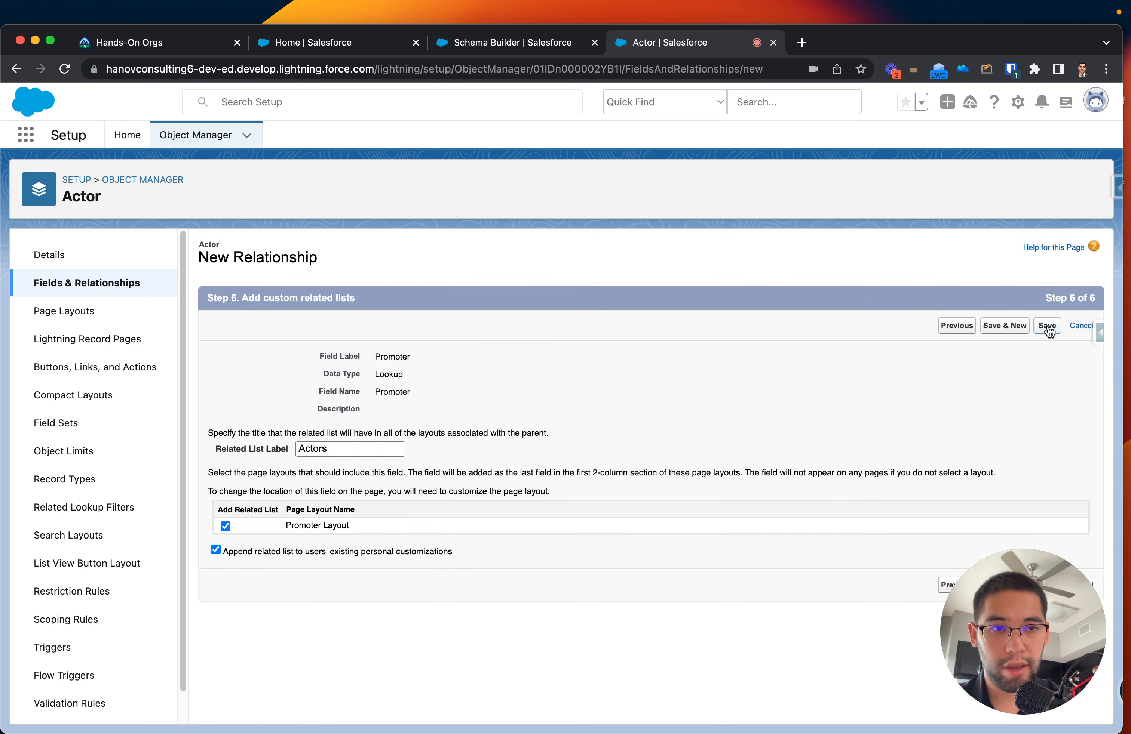
{"action": "left_click", "coordinate": [1046, 326]}
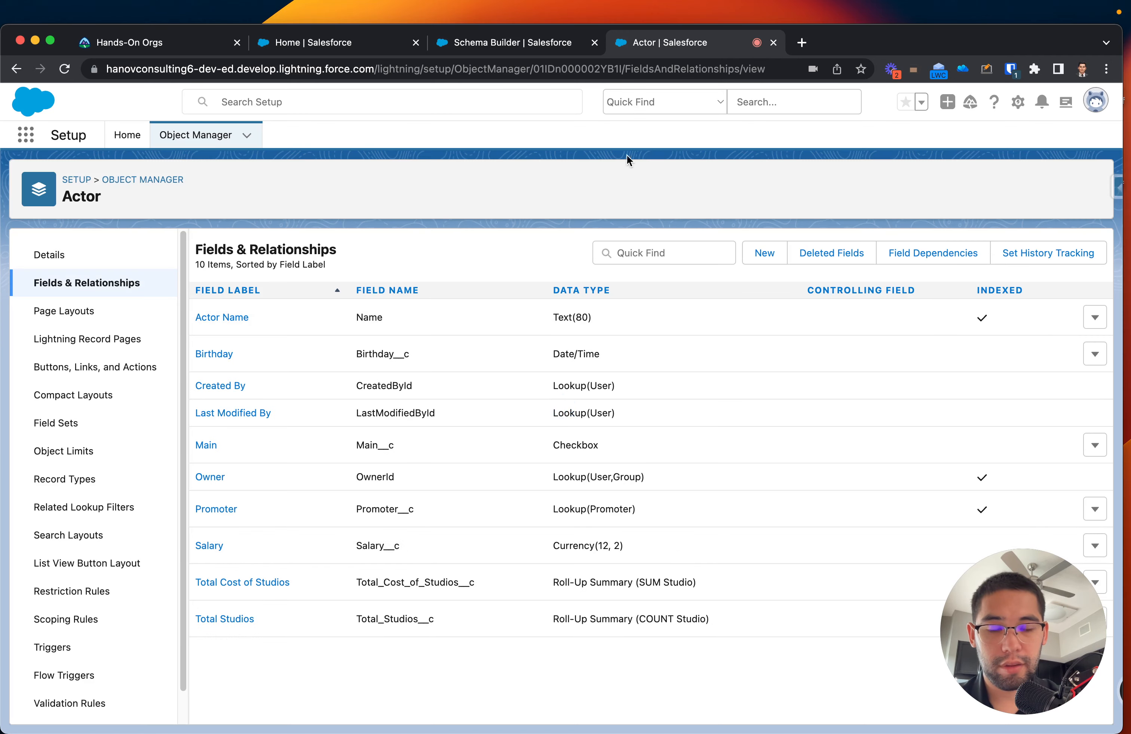
- Check the Actor-to-Promoter lookup line in Schema Builder, then return to the Hollywood home
{"action": "left_click", "coordinate": [505, 42]}
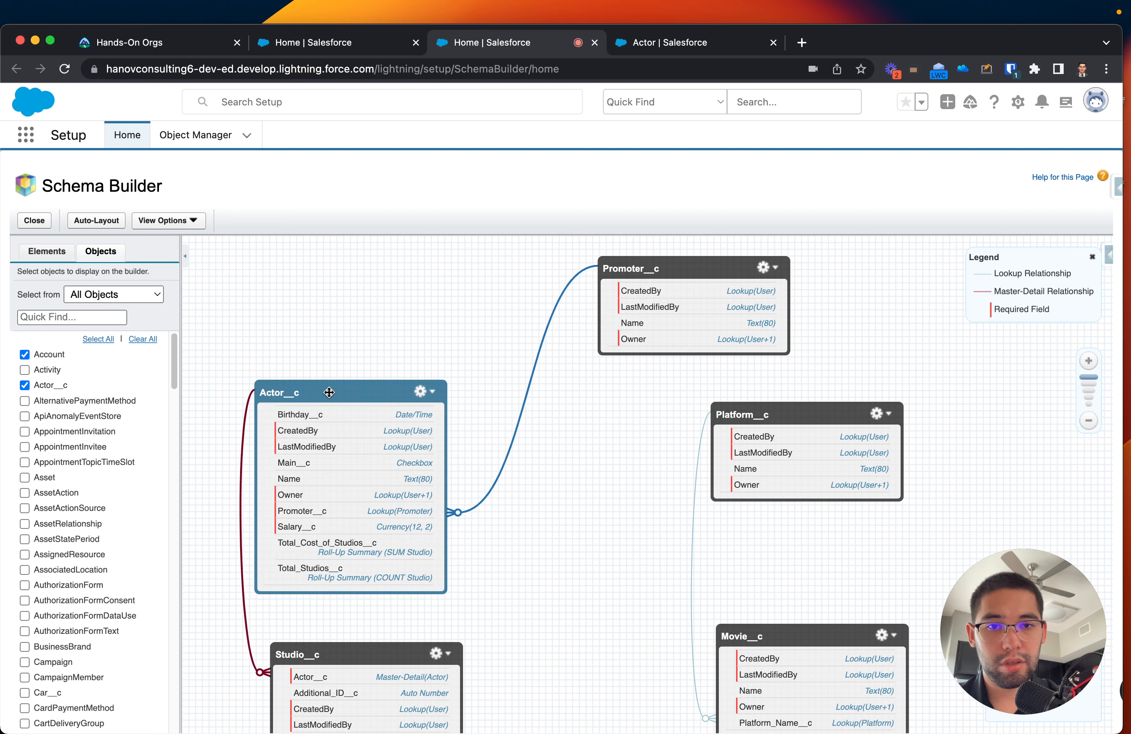
{"action": "mouse_move", "coordinate": [424, 234]}
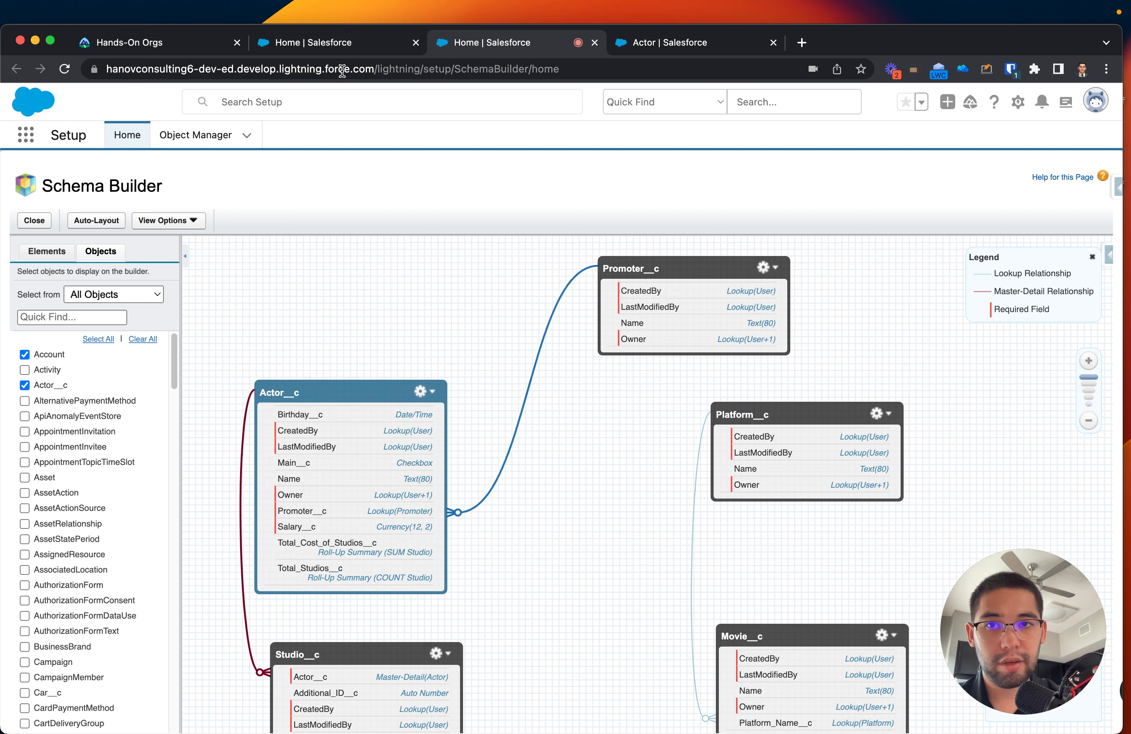
{"action": "left_click", "coordinate": [329, 42]}
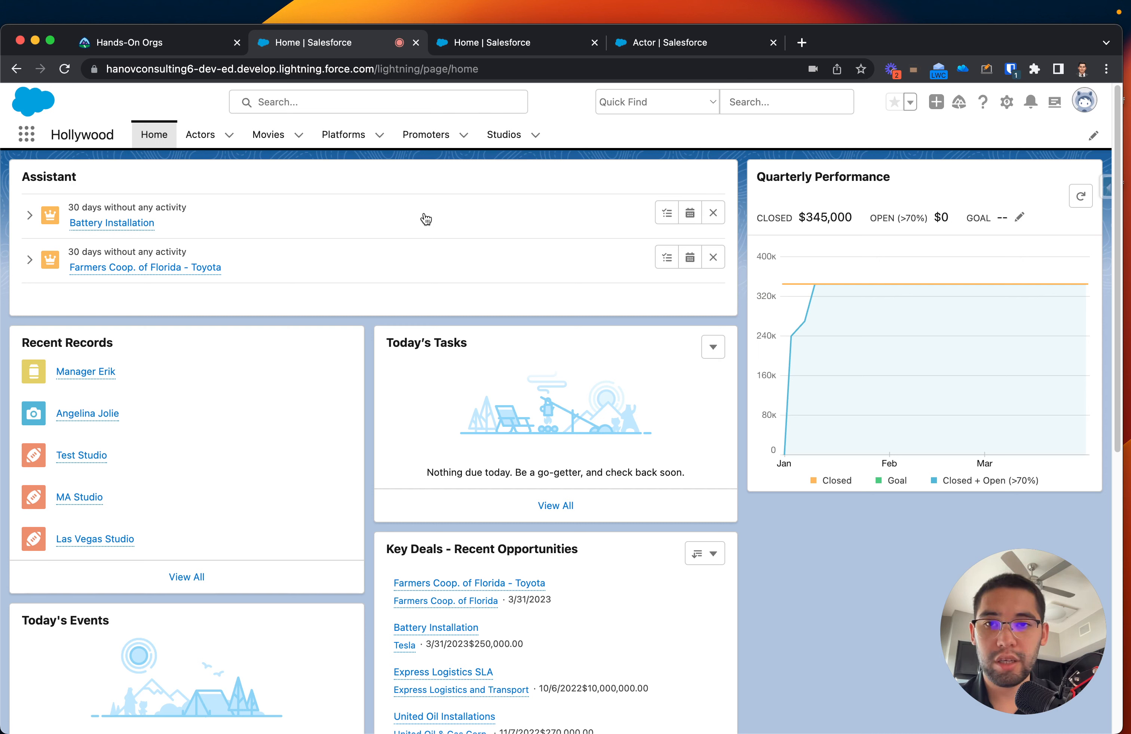
{"action": "mouse_move", "coordinate": [427, 134]}
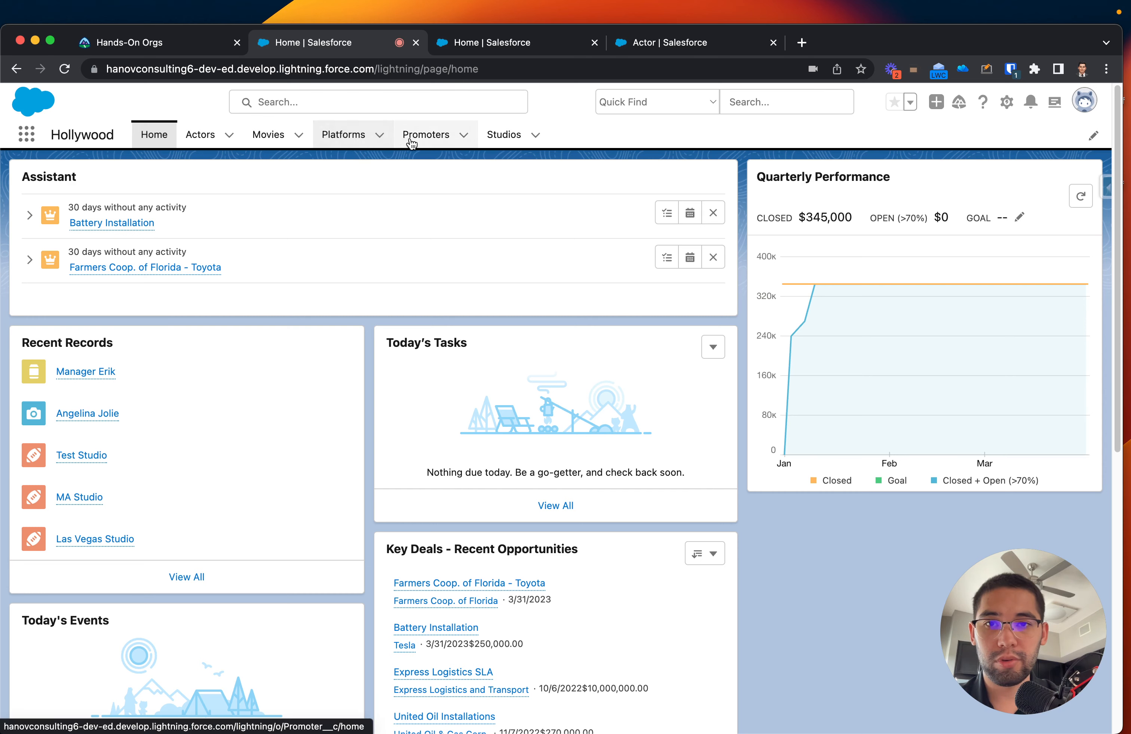
- Create promoter Jason Bay and view its related Actors (0) list
{"action": "left_click", "coordinate": [426, 134]}
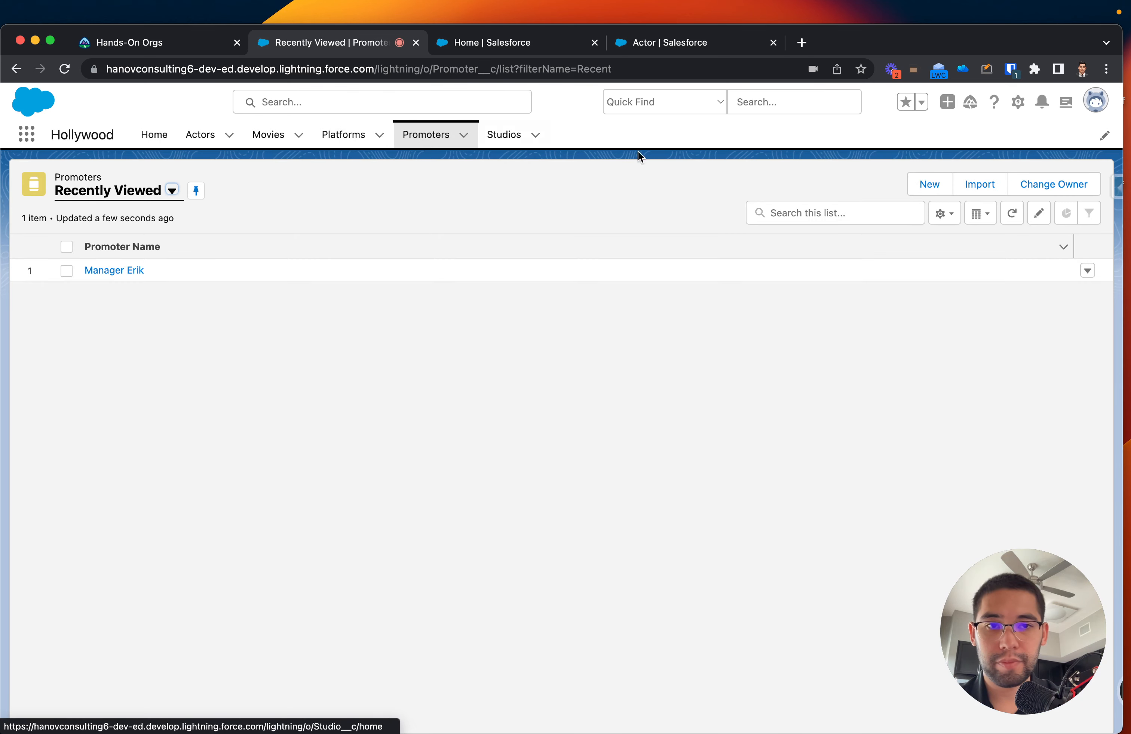
{"action": "left_click", "coordinate": [929, 184]}
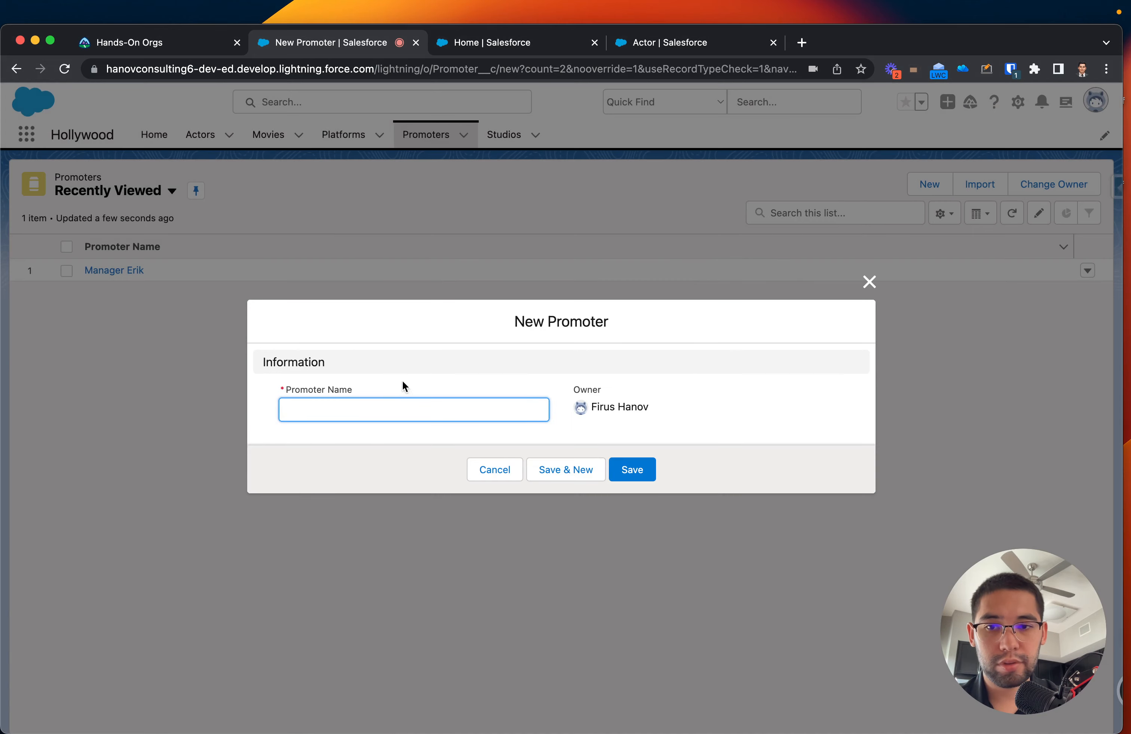
{"action": "left_click", "coordinate": [631, 470]}
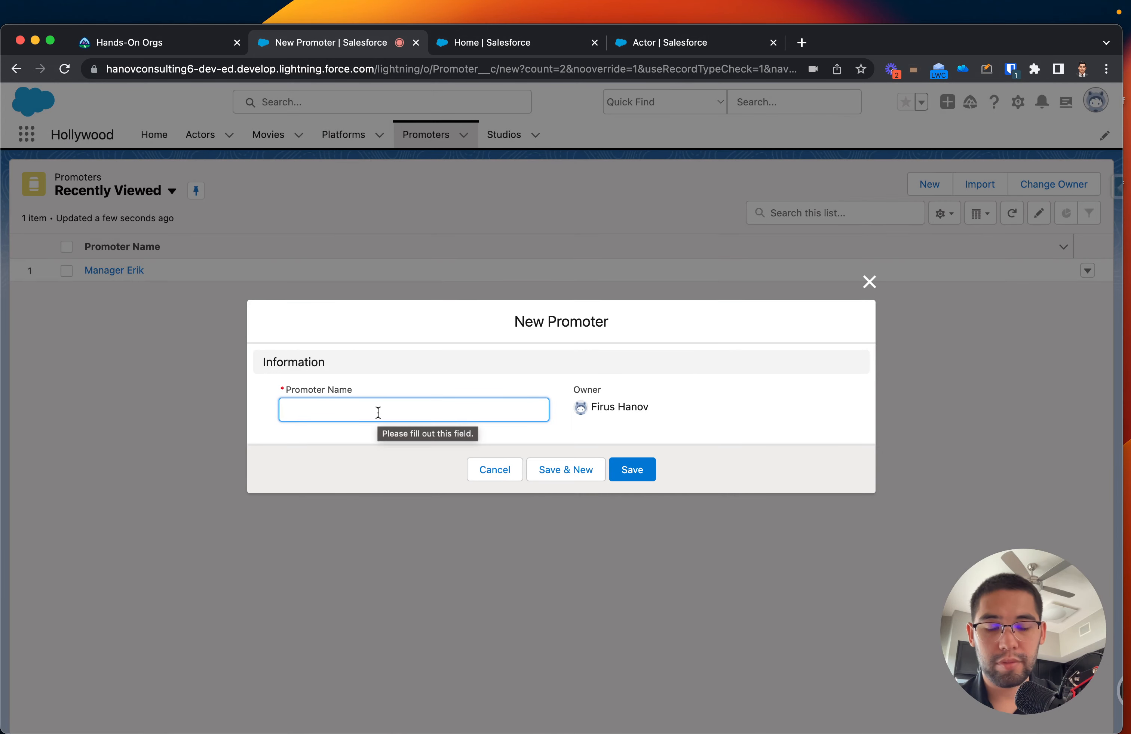
{"action": "type", "text": "Jaso"}
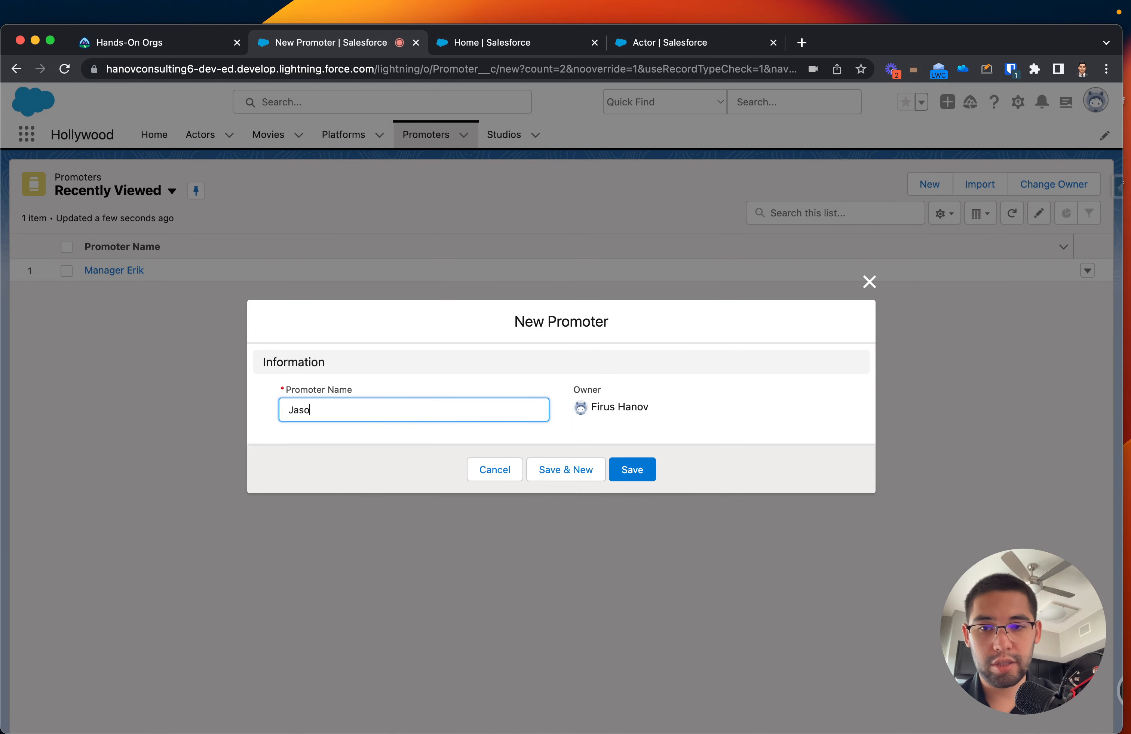
{"action": "type", "text": "n"}
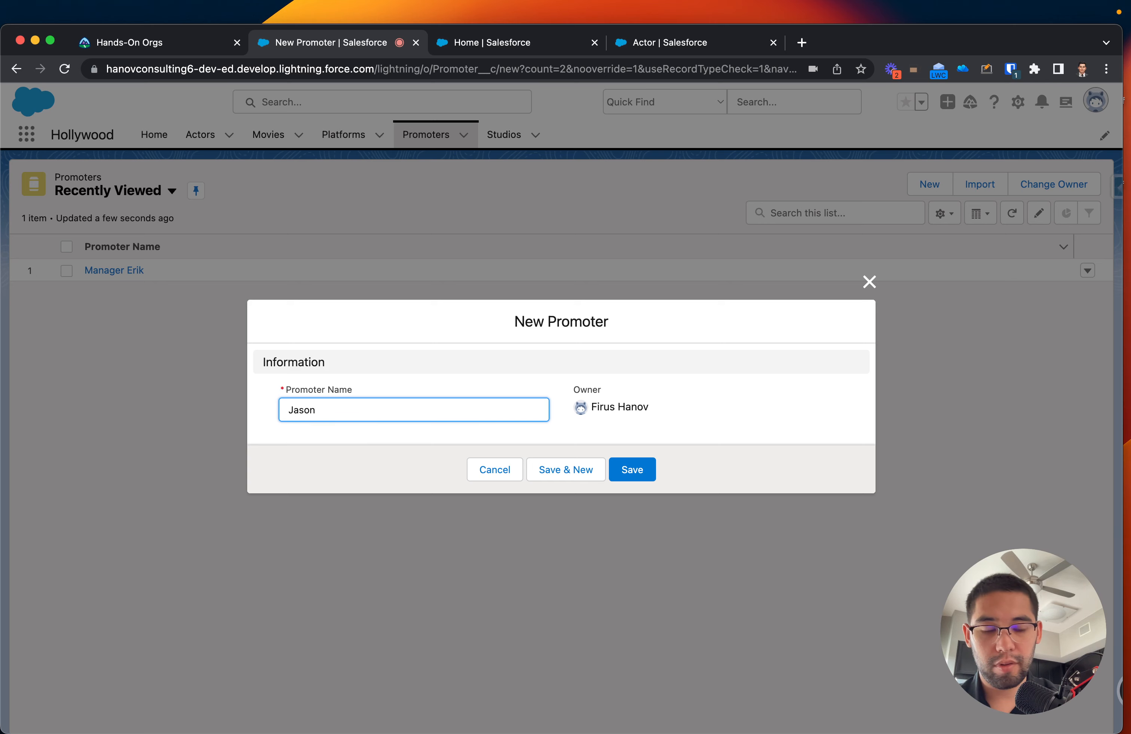
{"action": "type", "text": "Bay"}
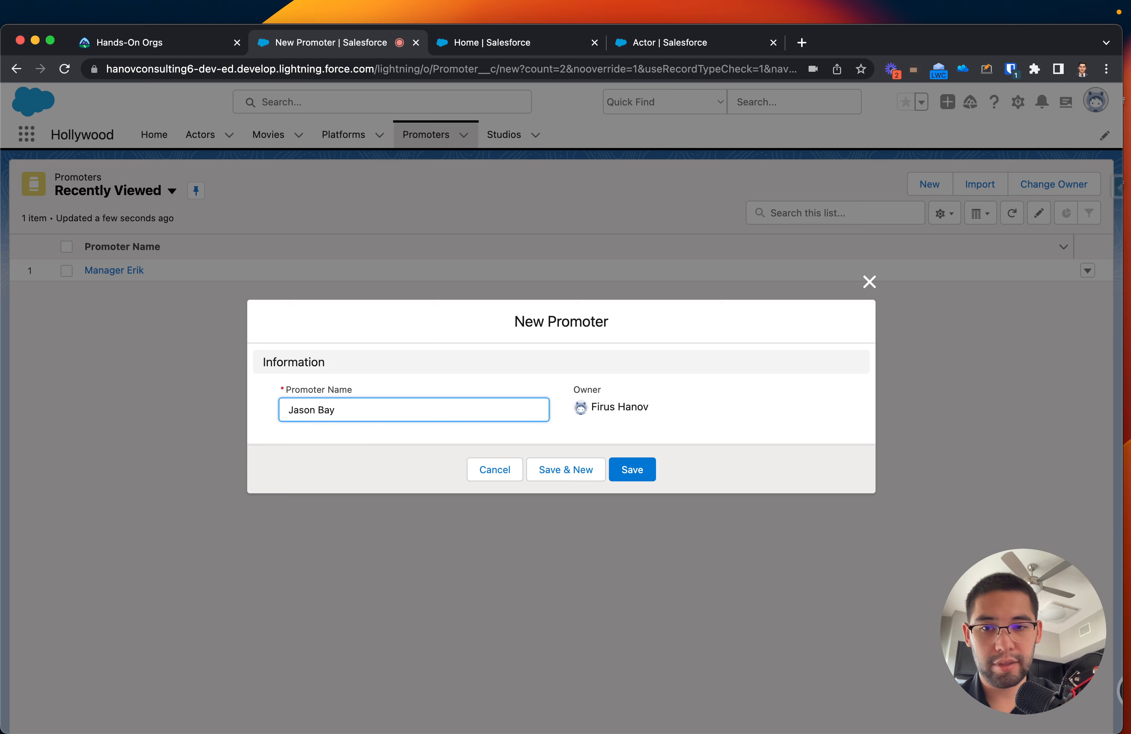
{"action": "left_click", "coordinate": [632, 470]}
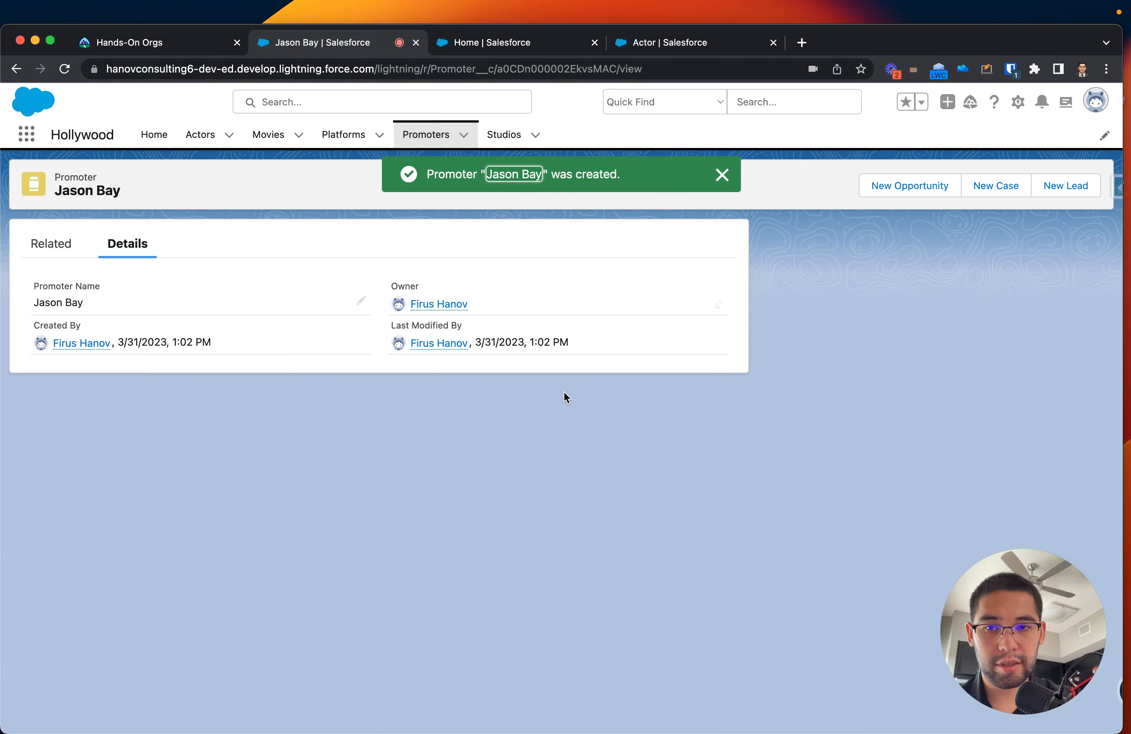
{"action": "left_click", "coordinate": [51, 244]}
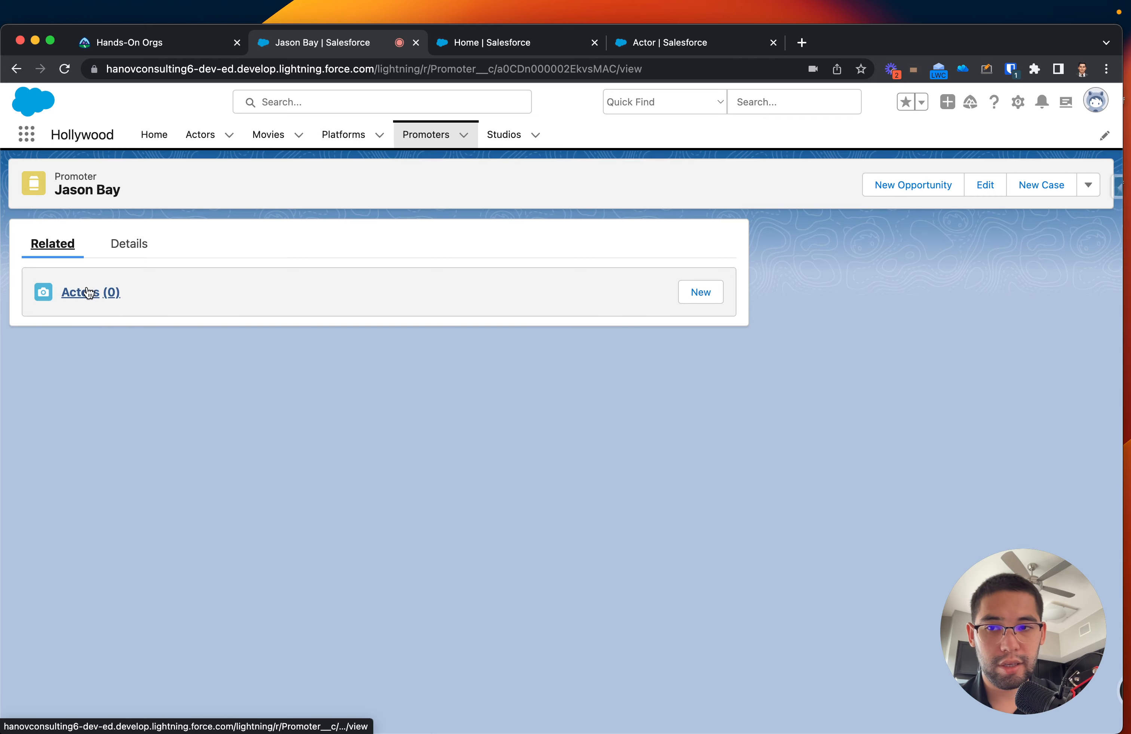
- From Jason Bay's Actors list, create actor Melissa Jonhson with salary 1000000
{"action": "left_click", "coordinate": [79, 292]}
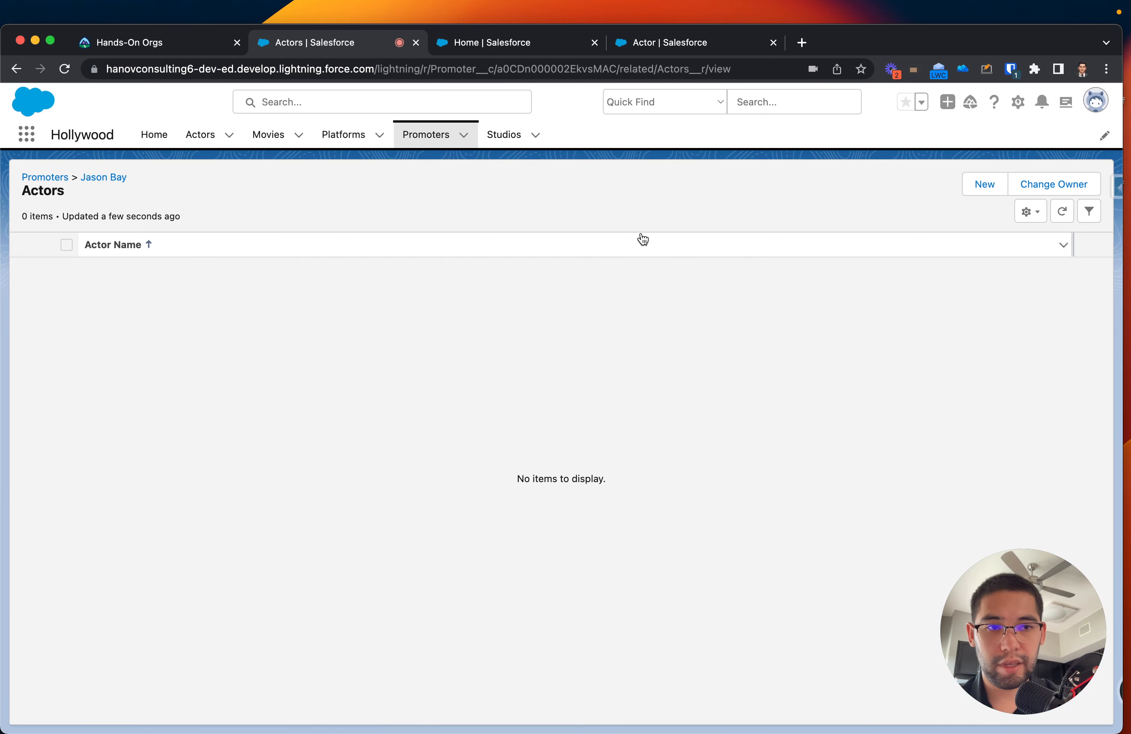
{"action": "left_click", "coordinate": [983, 184]}
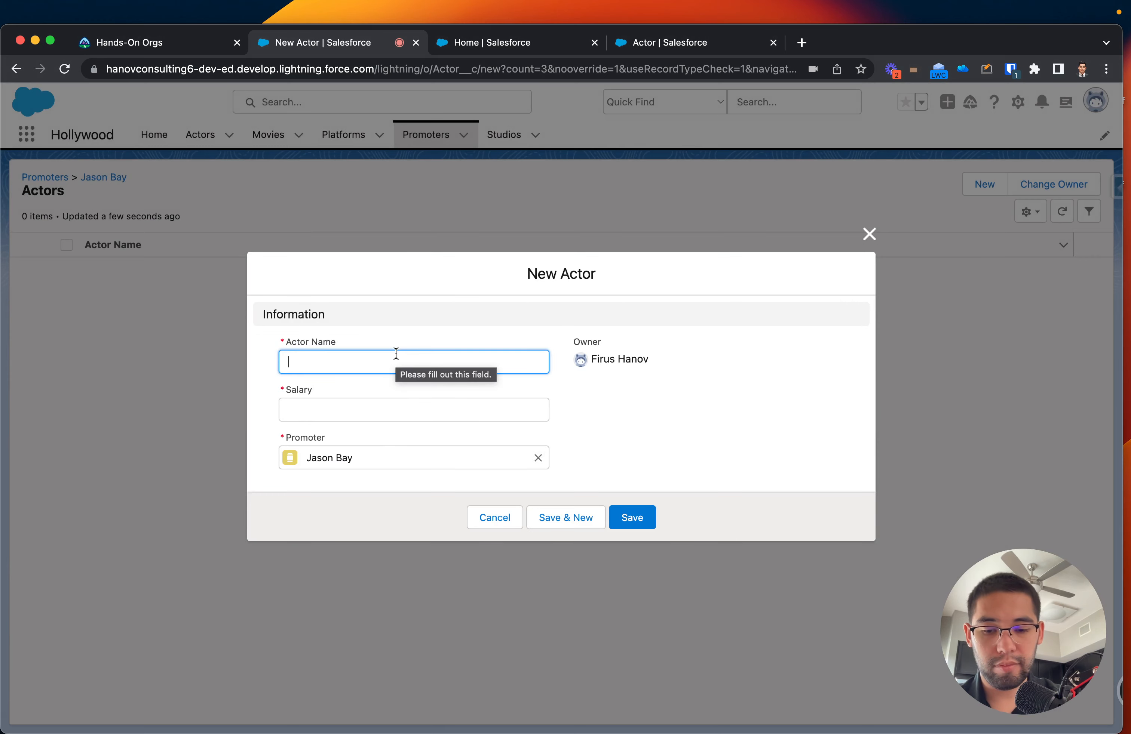
{"action": "type", "text": "Melissa"}
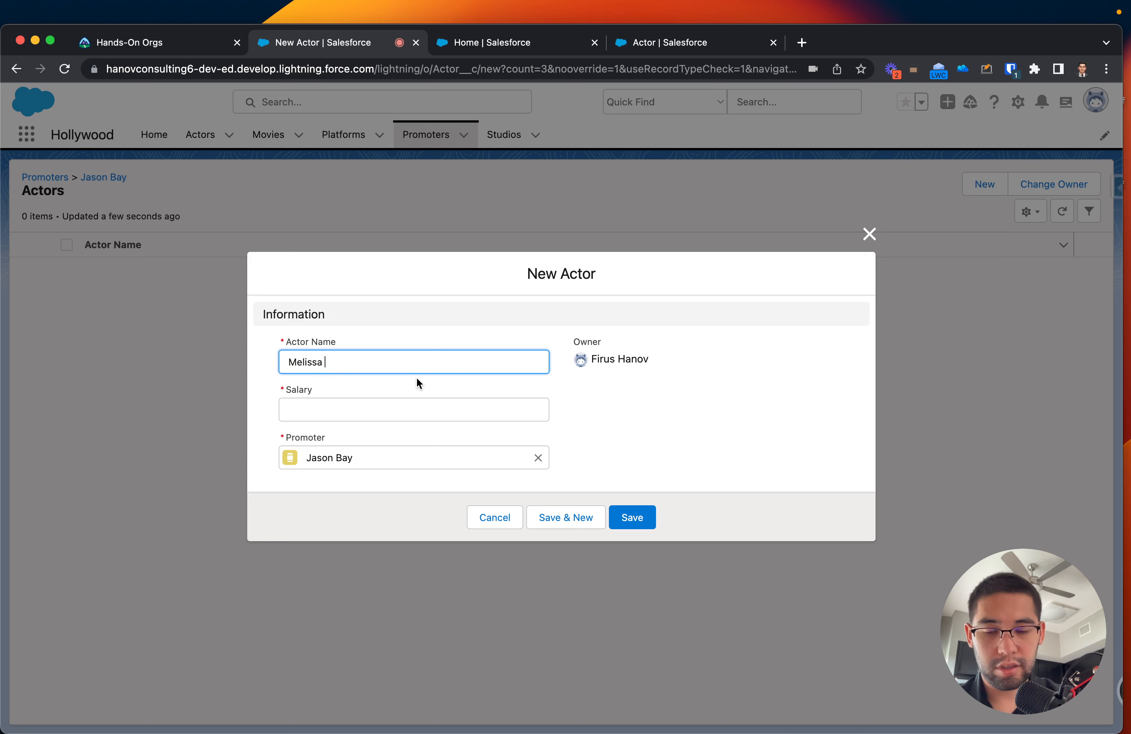
{"action": "type", "text": "Jonhson"}
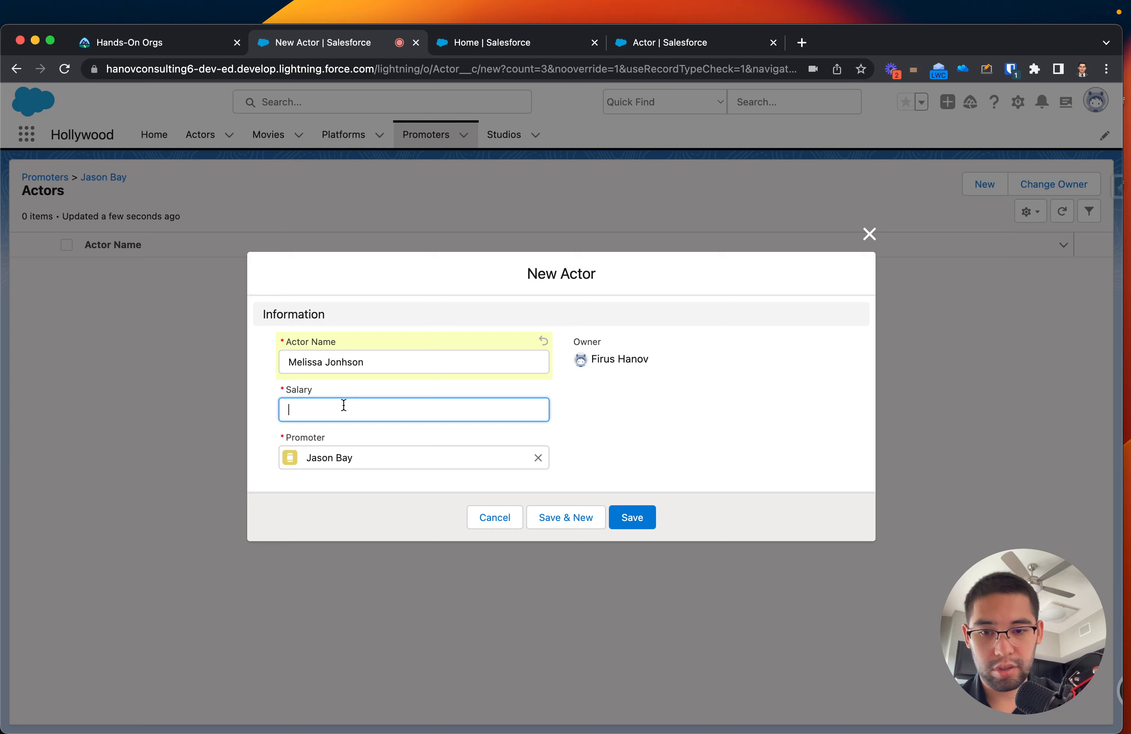
{"action": "type", "text": "1000000"}
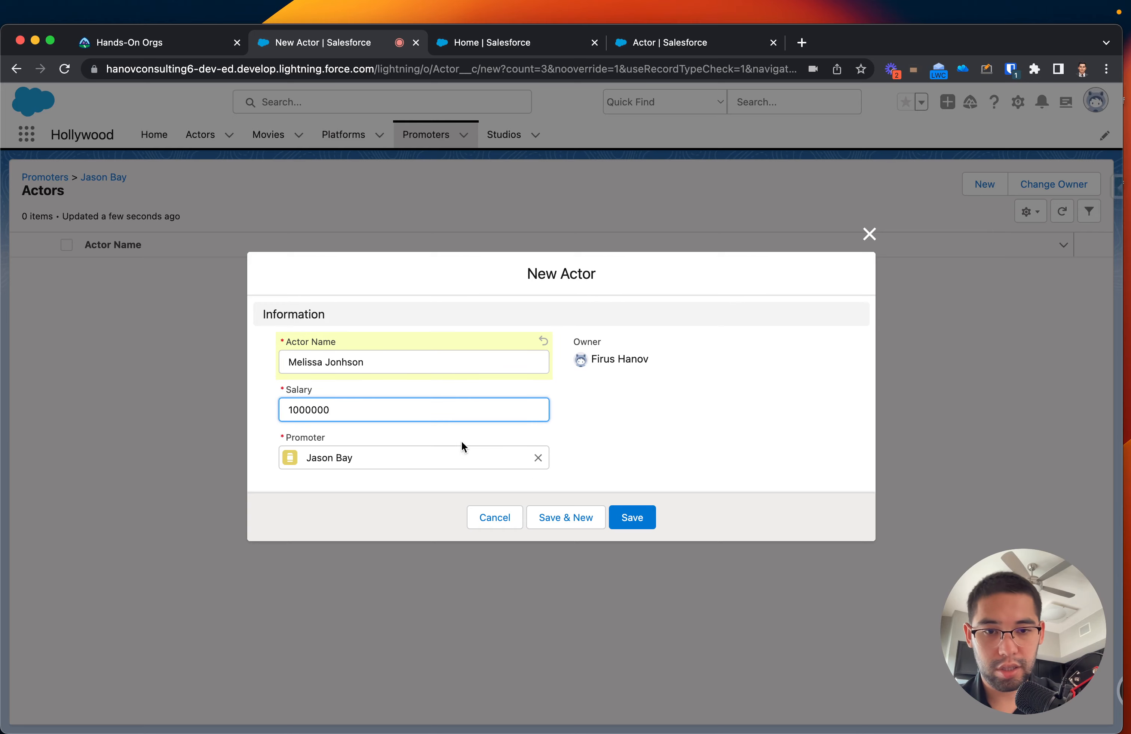
{"action": "left_click", "coordinate": [632, 517]}
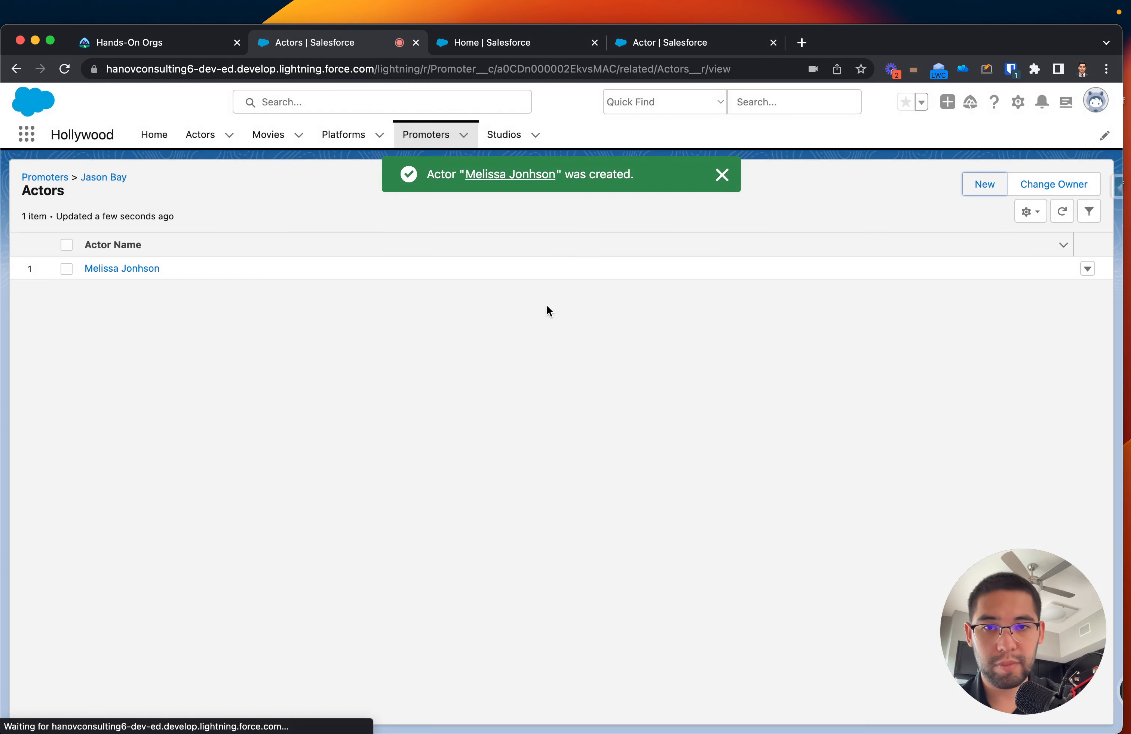
{"action": "left_click", "coordinate": [425, 134]}
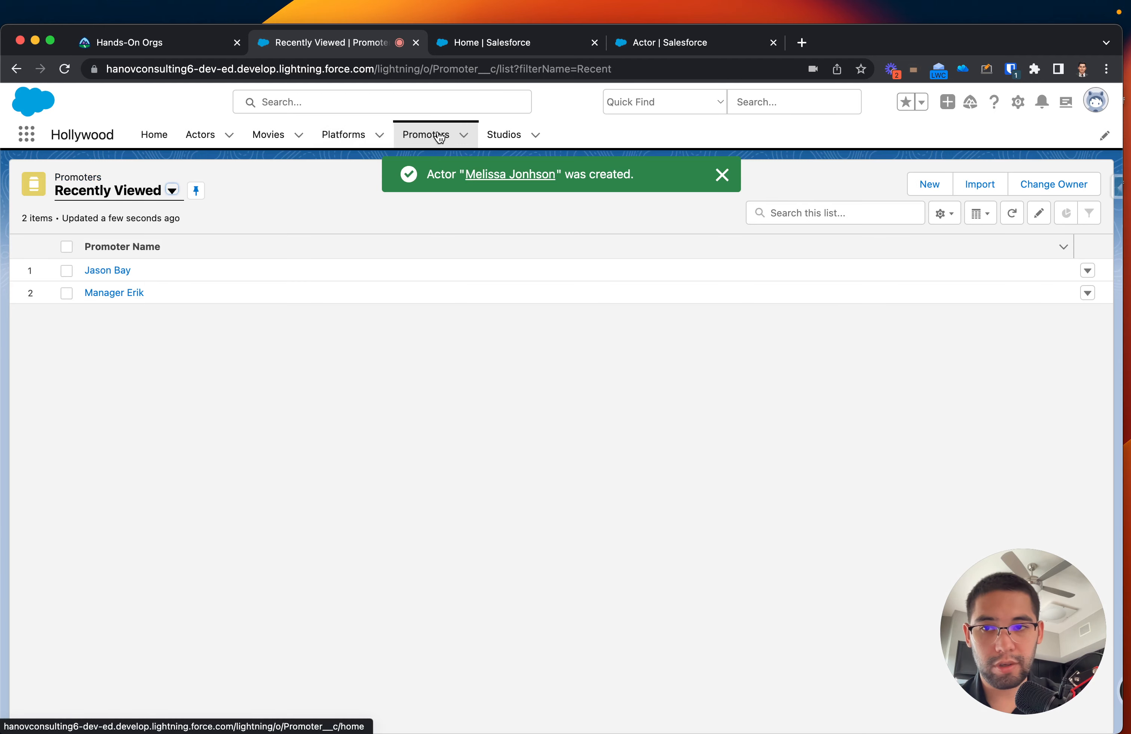
{"action": "mouse_move", "coordinate": [130, 311]}
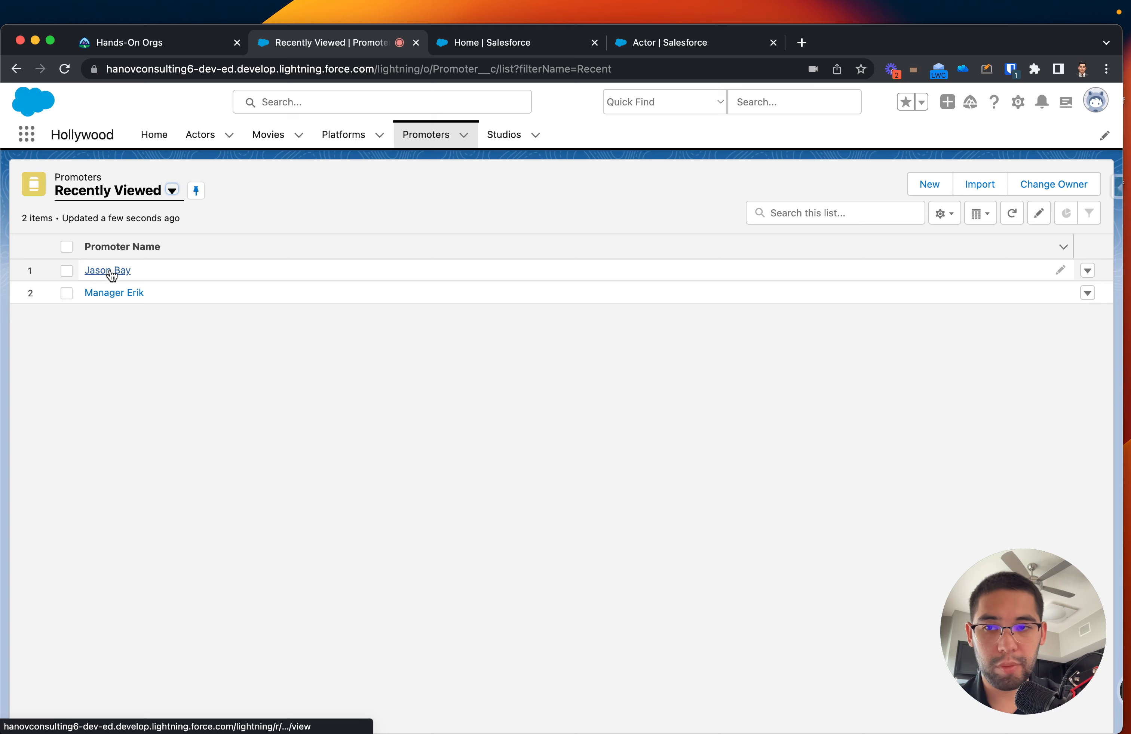
{"action": "left_click", "coordinate": [107, 270]}
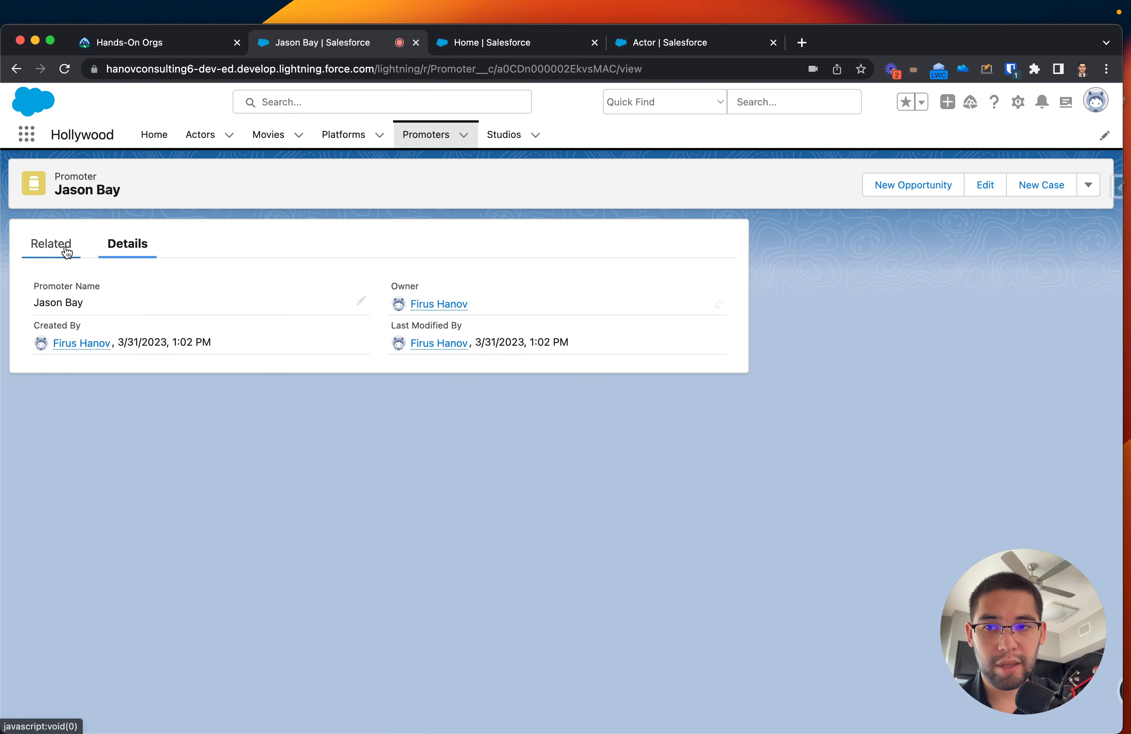
{"action": "left_click", "coordinate": [51, 244]}
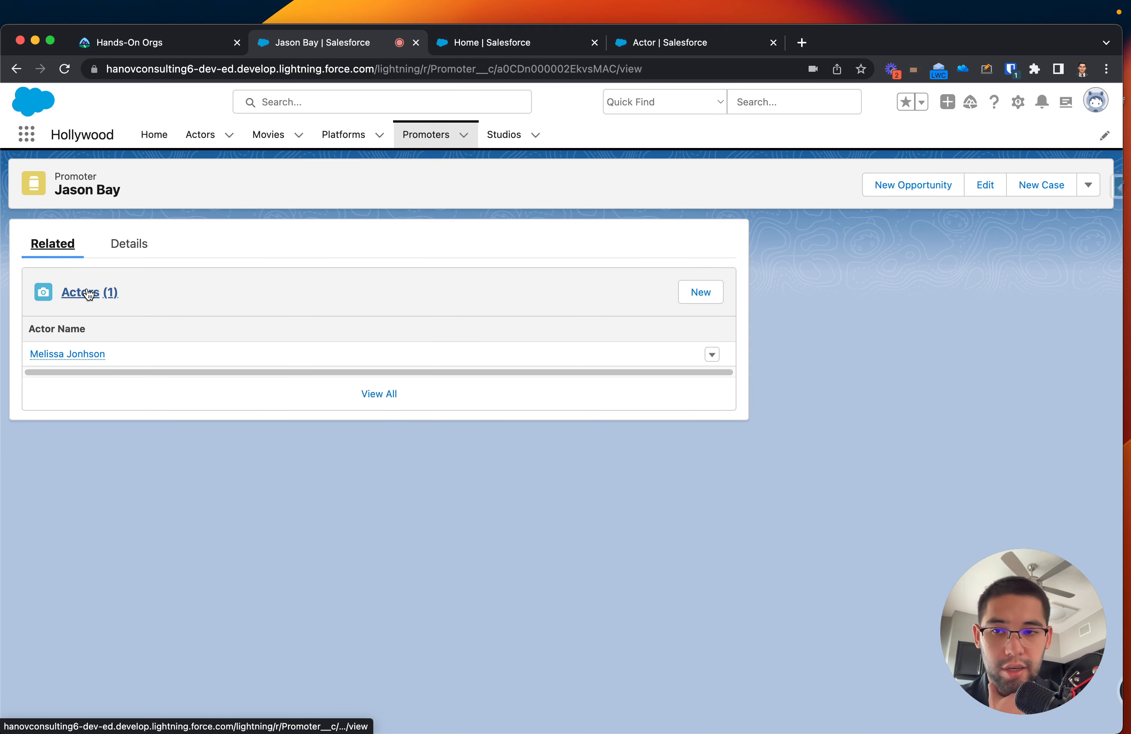
{"action": "mouse_move", "coordinate": [149, 359]}
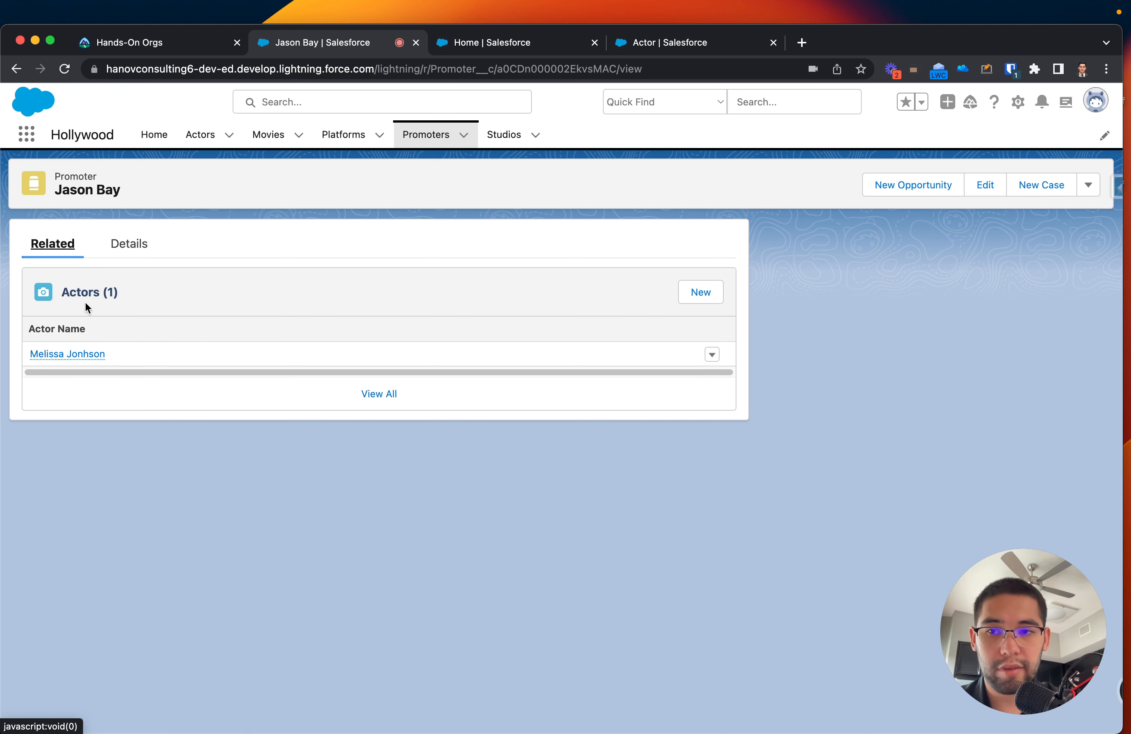
{"action": "left_click", "coordinate": [378, 394]}
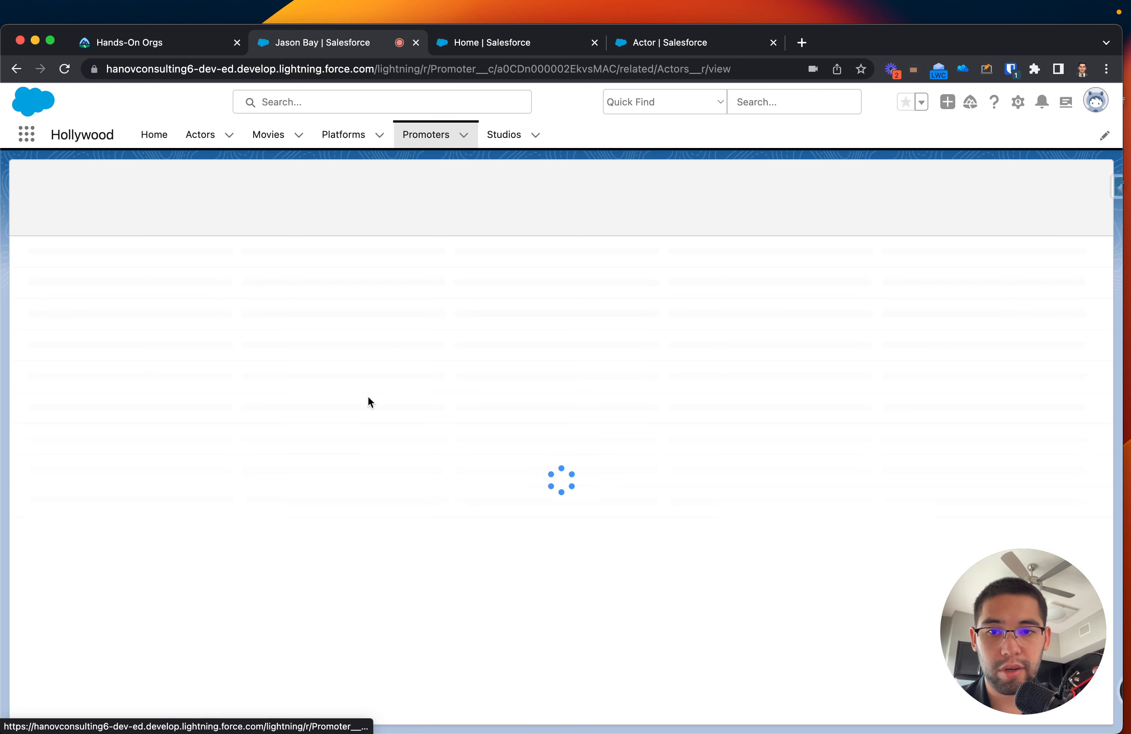
{"action": "left_click", "coordinate": [16, 69]}
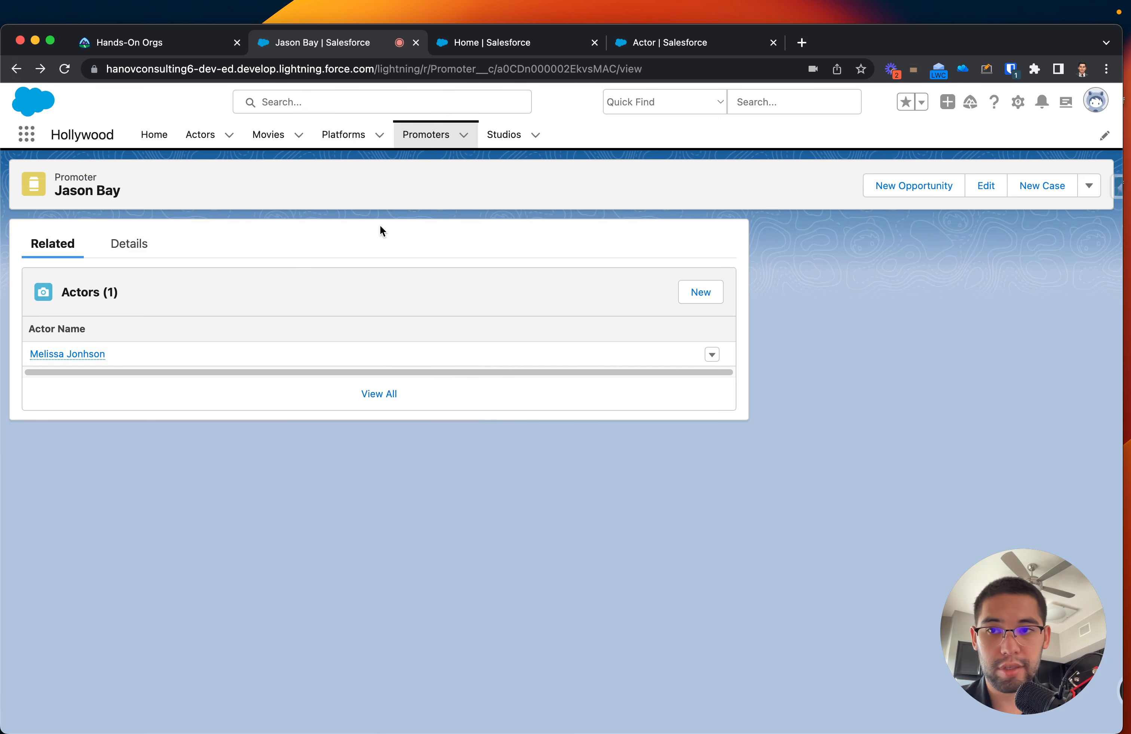
{"action": "mouse_move", "coordinate": [343, 135]}
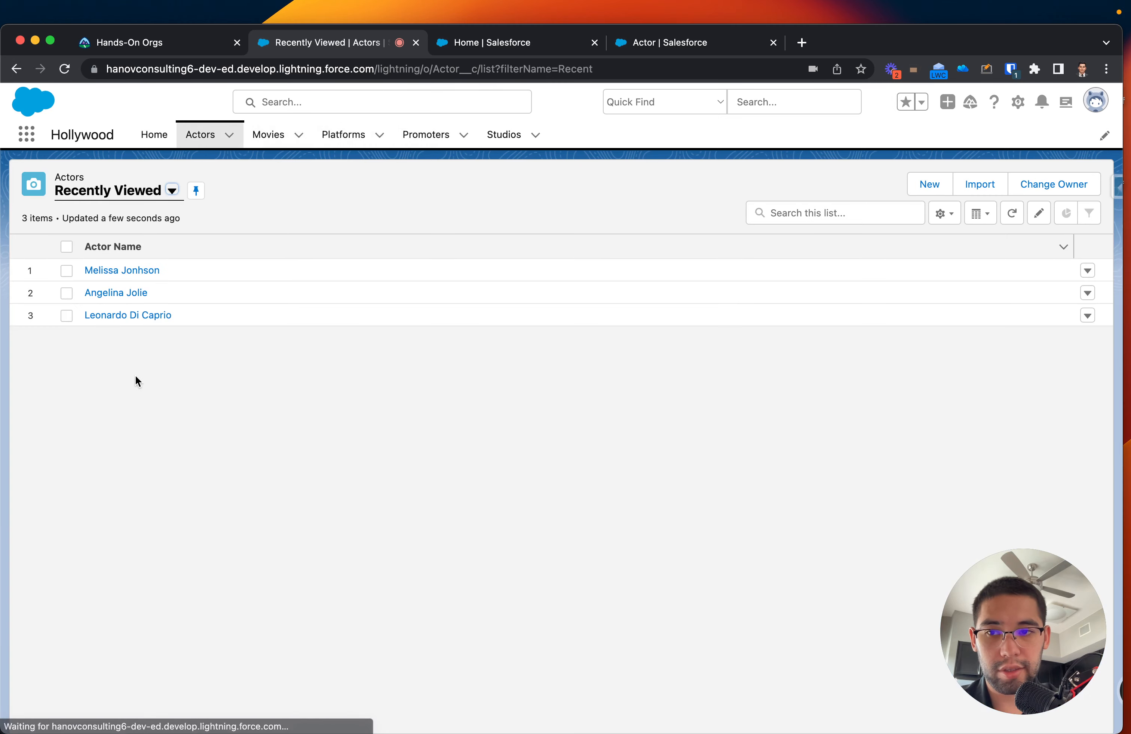
{"action": "left_click", "coordinate": [121, 270]}
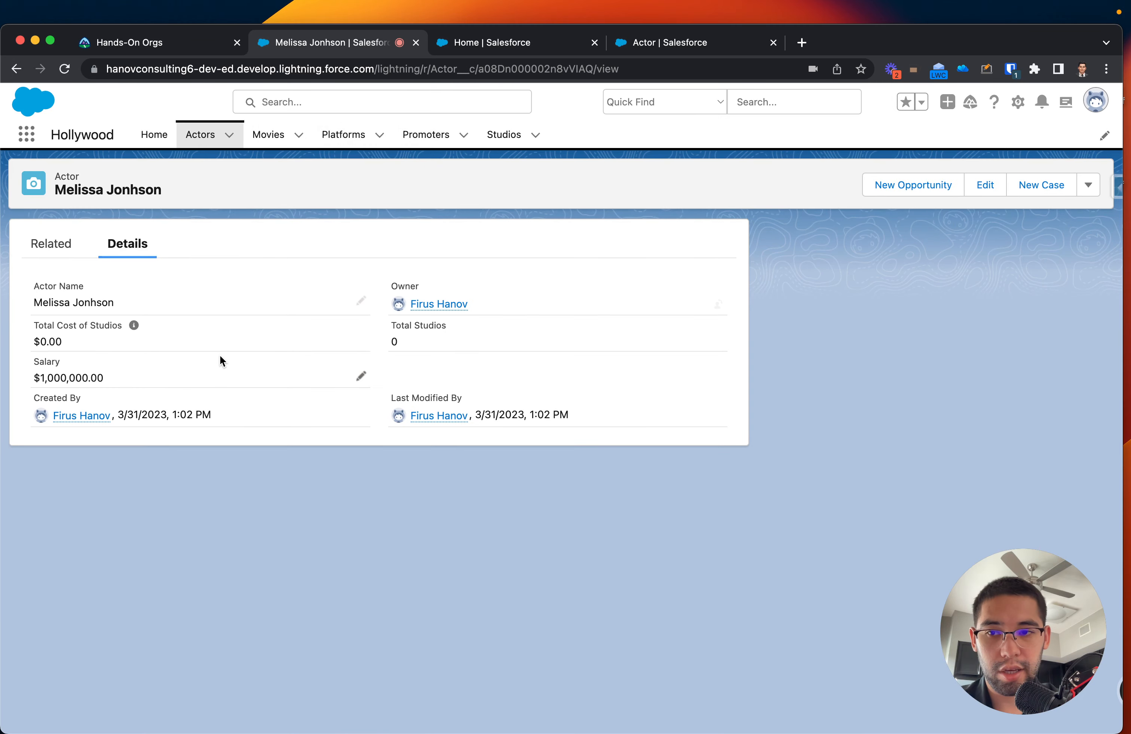
{"action": "mouse_move", "coordinate": [309, 423]}
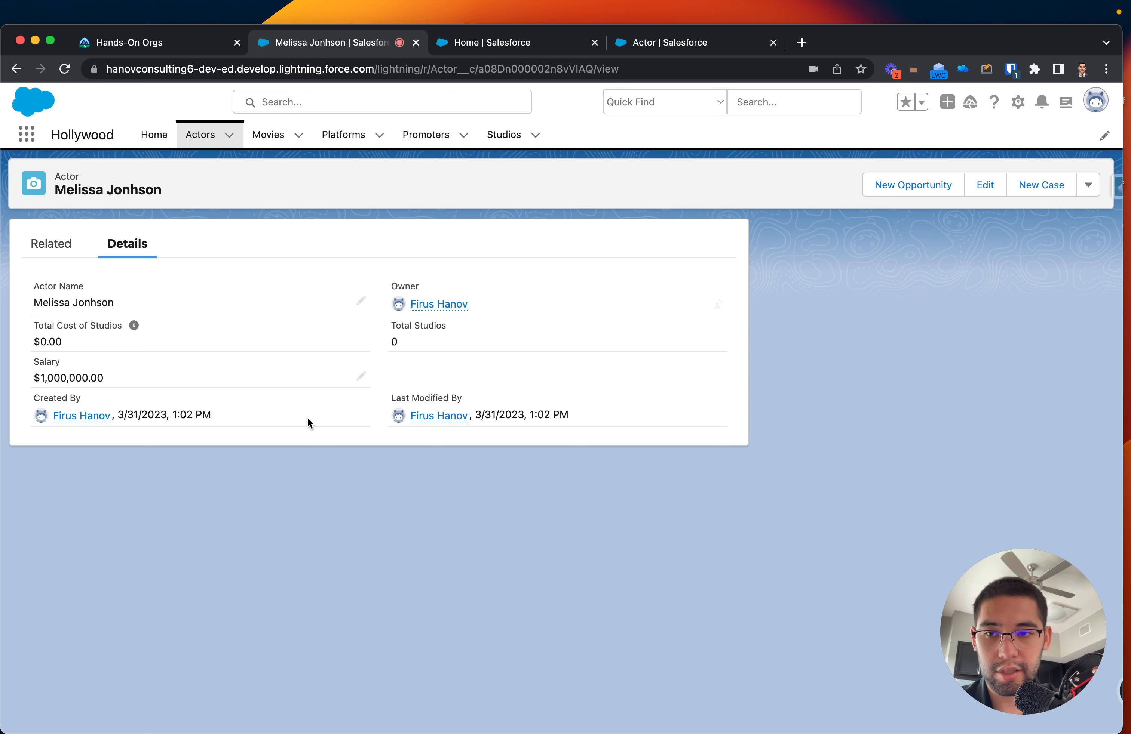
{"action": "left_click", "coordinate": [51, 243]}
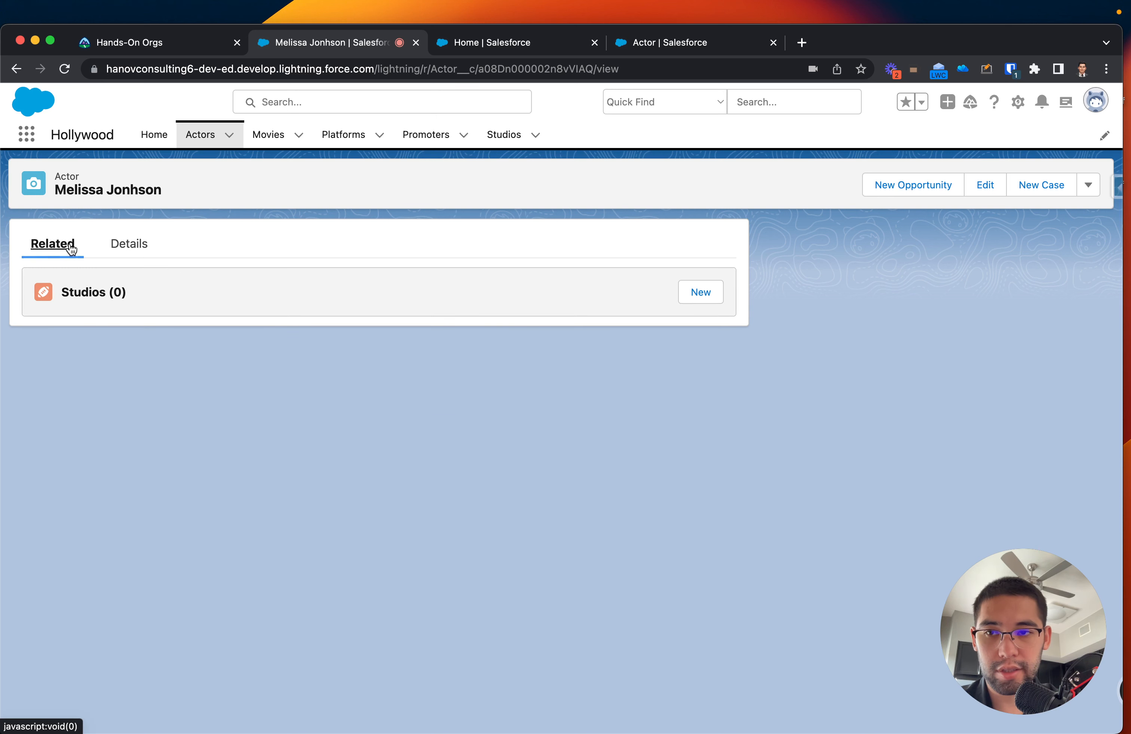
{"action": "left_click", "coordinate": [128, 244]}
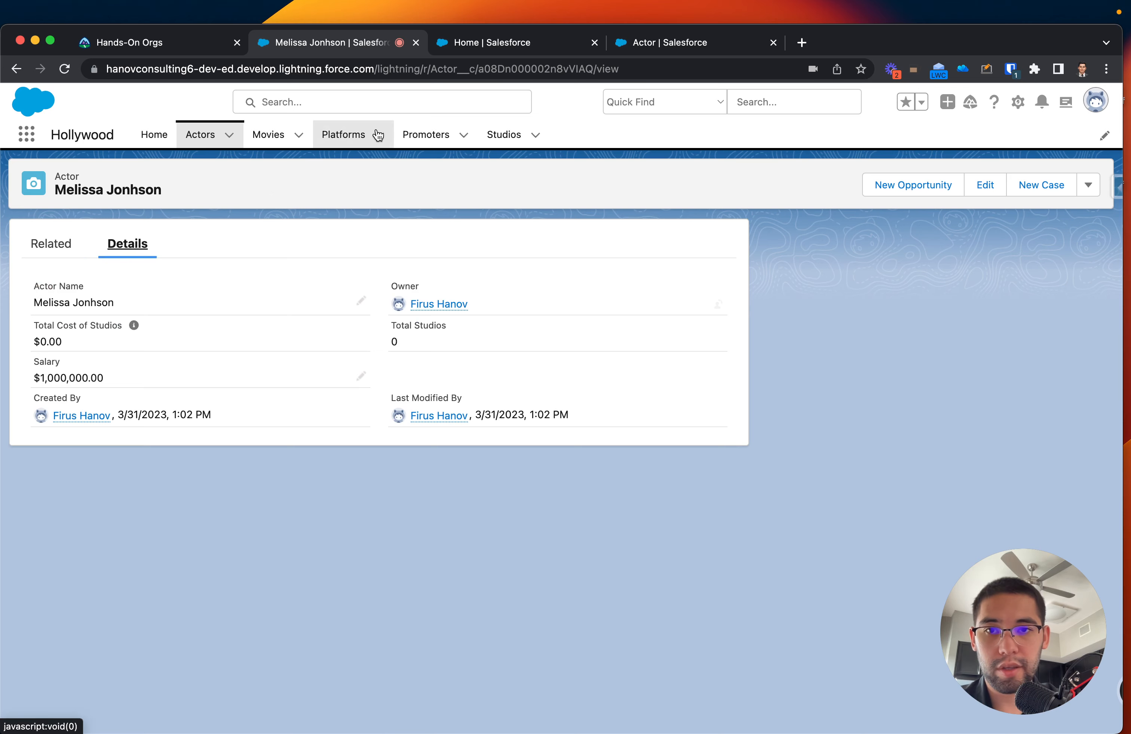
{"action": "left_click", "coordinate": [344, 135]}
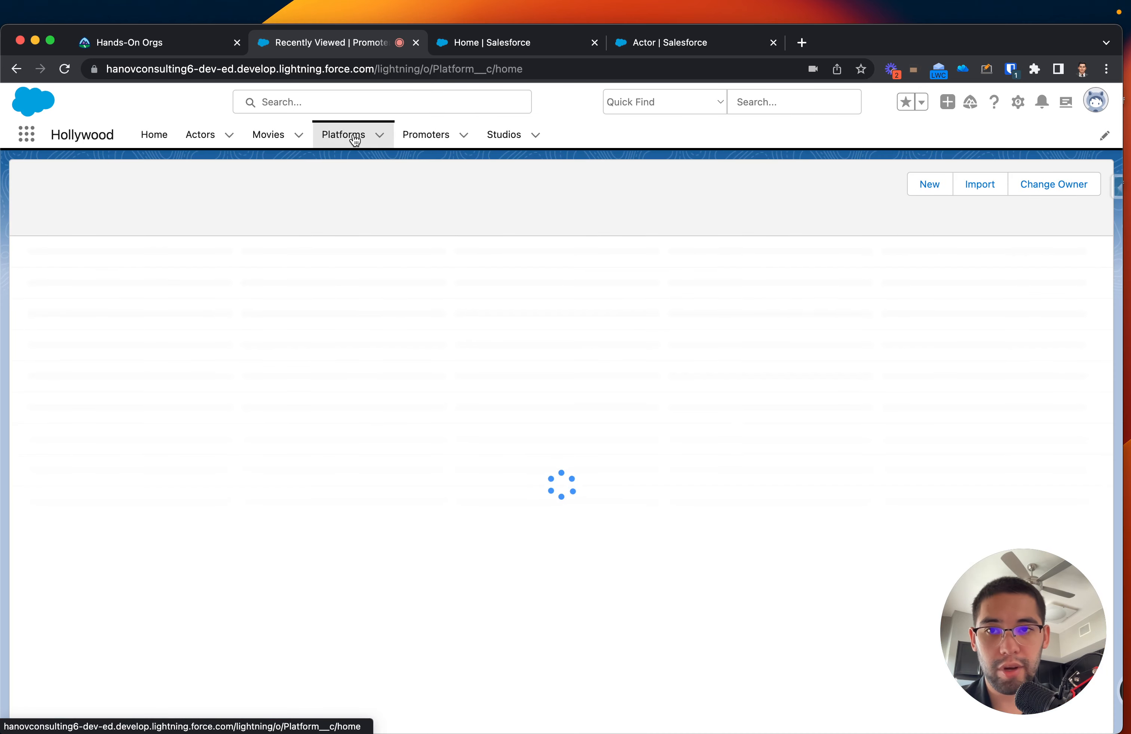
{"action": "left_click", "coordinate": [344, 135]}
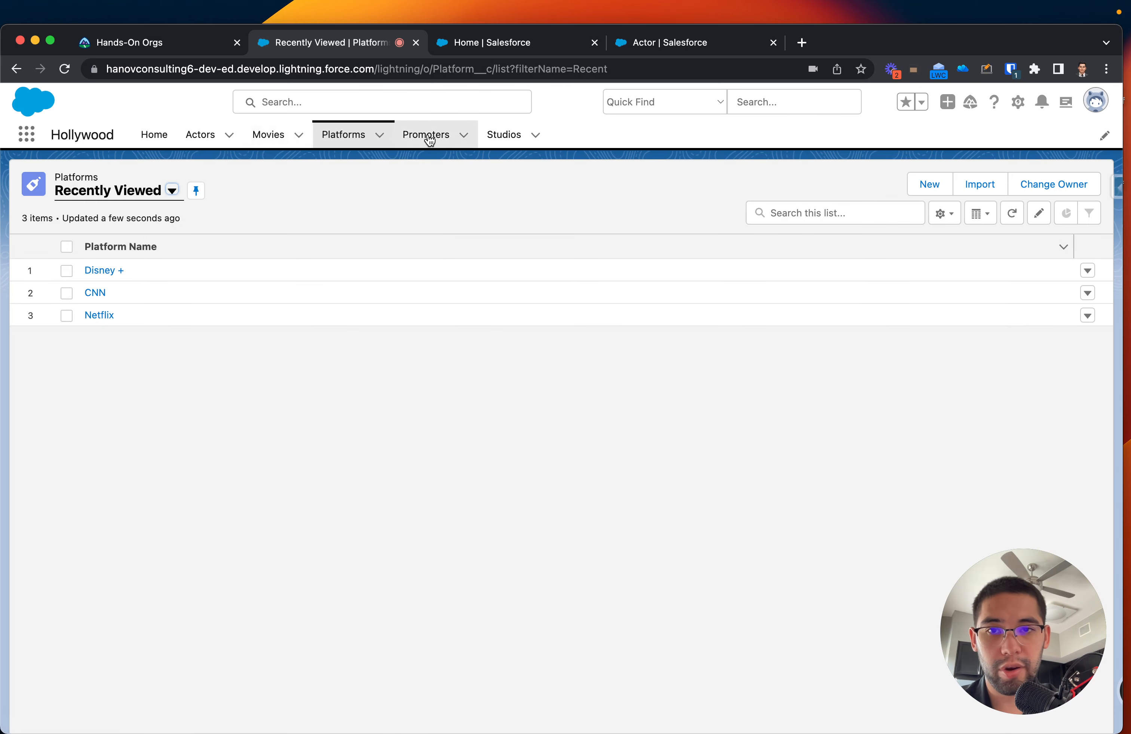
{"action": "left_click", "coordinate": [425, 134]}
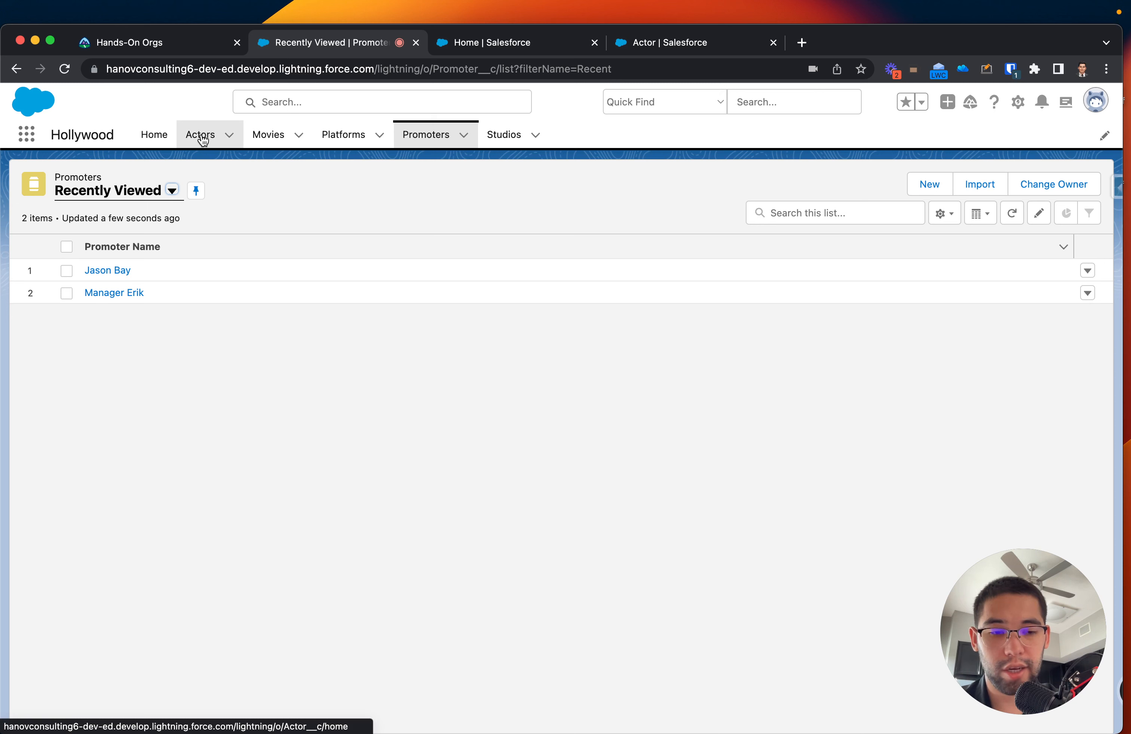
{"action": "mouse_move", "coordinate": [201, 134]}
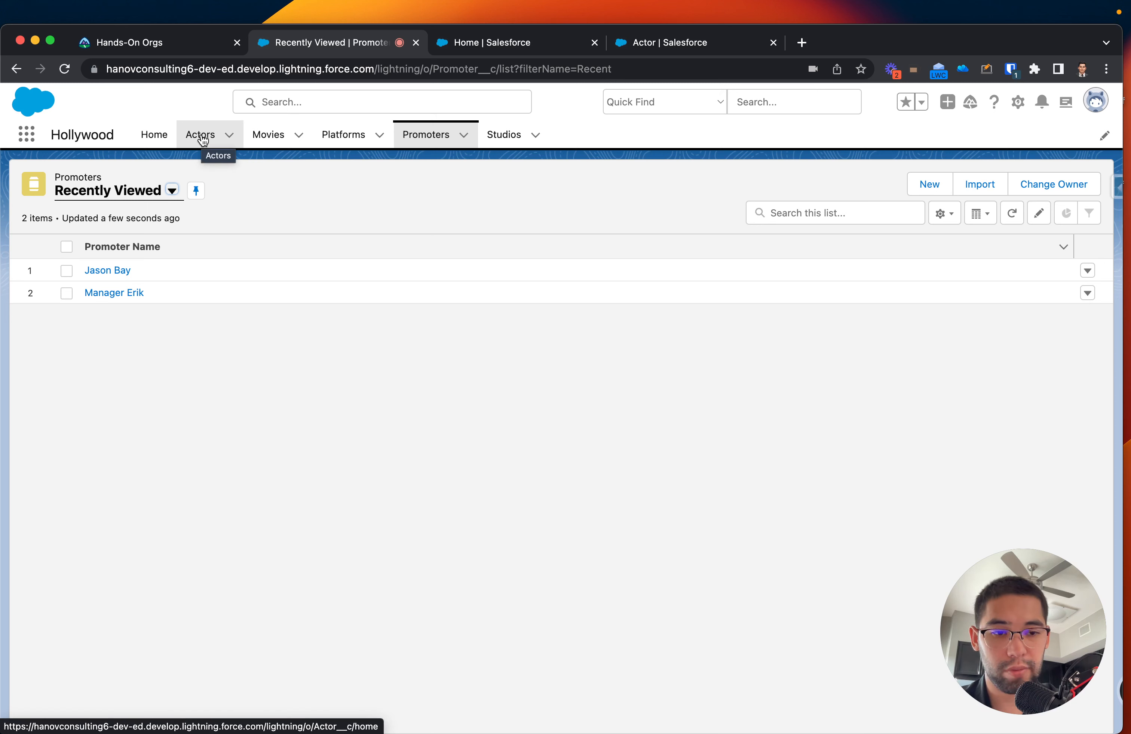